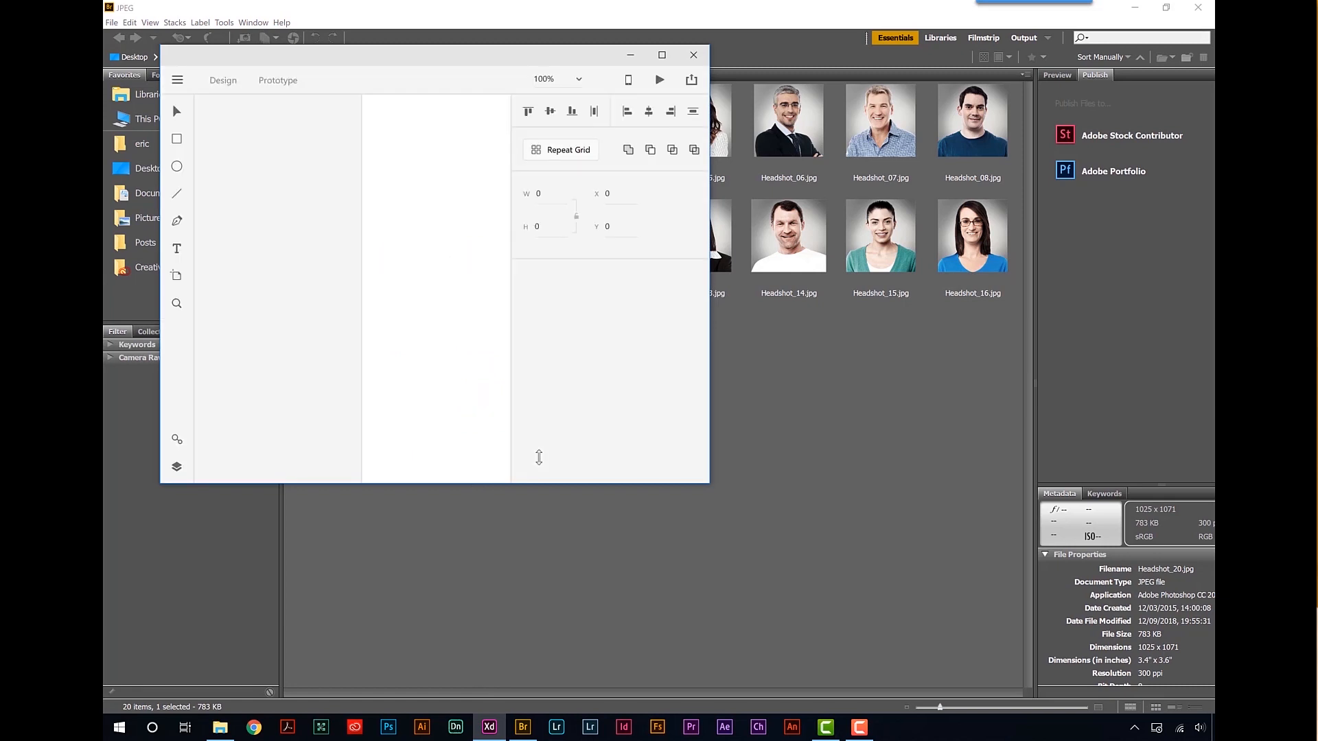
- Create a Web 1920×1080 artboard and rename it Headshots
left_click(661, 55)
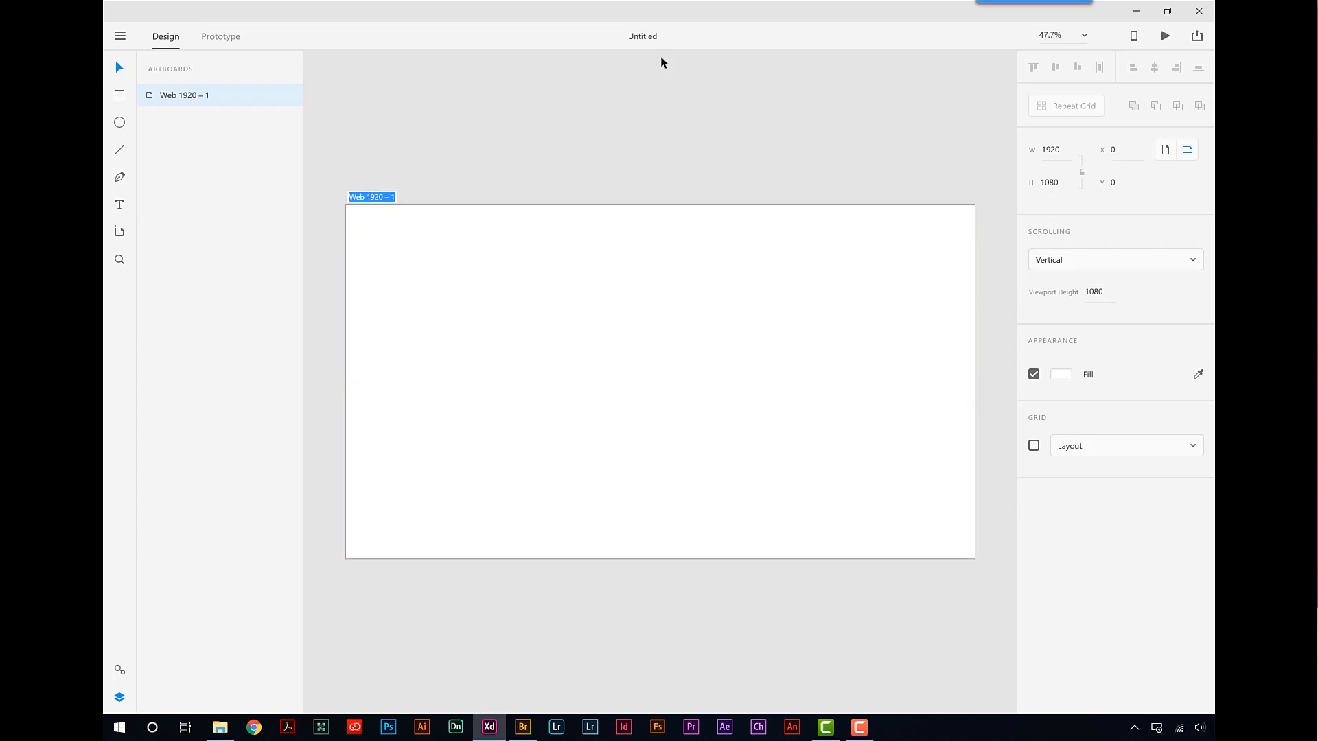
type("Headshots")
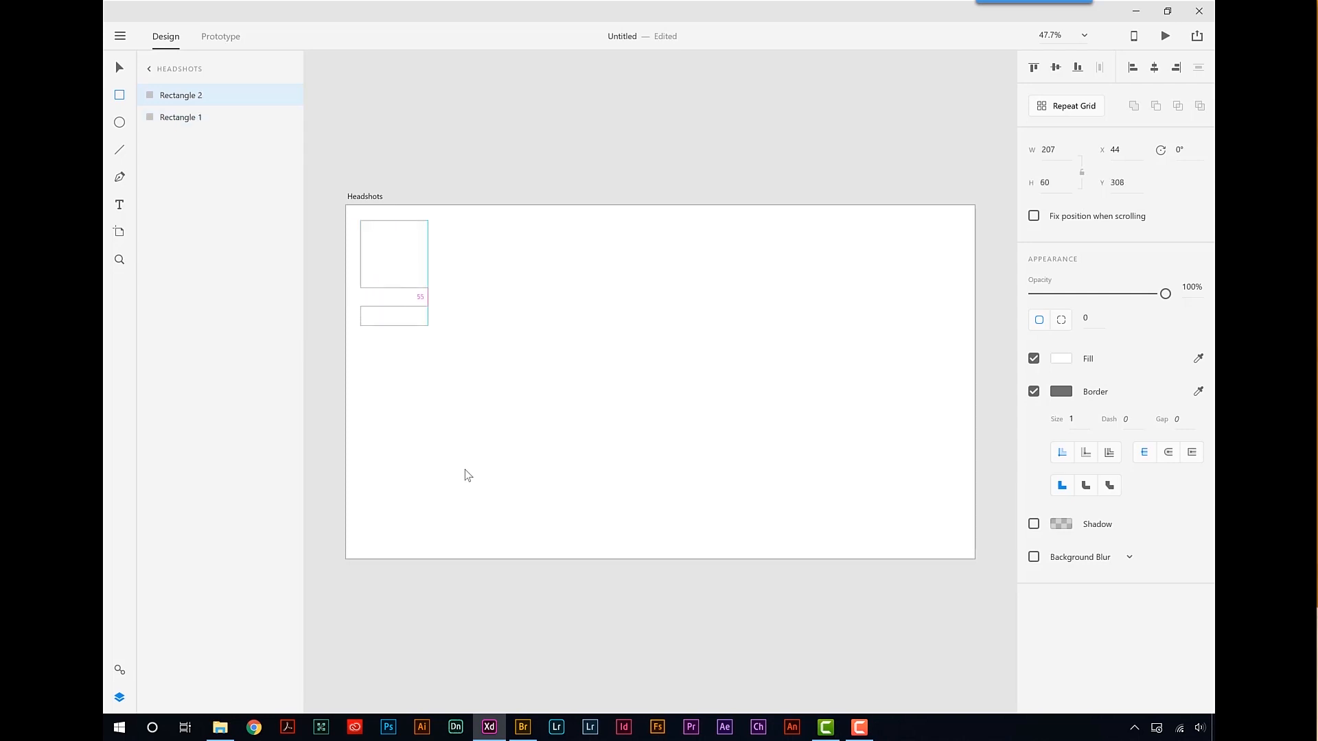
- Nudge the name bar up under the square and convert the pair into Repeat Grid 1
left_click(393, 316)
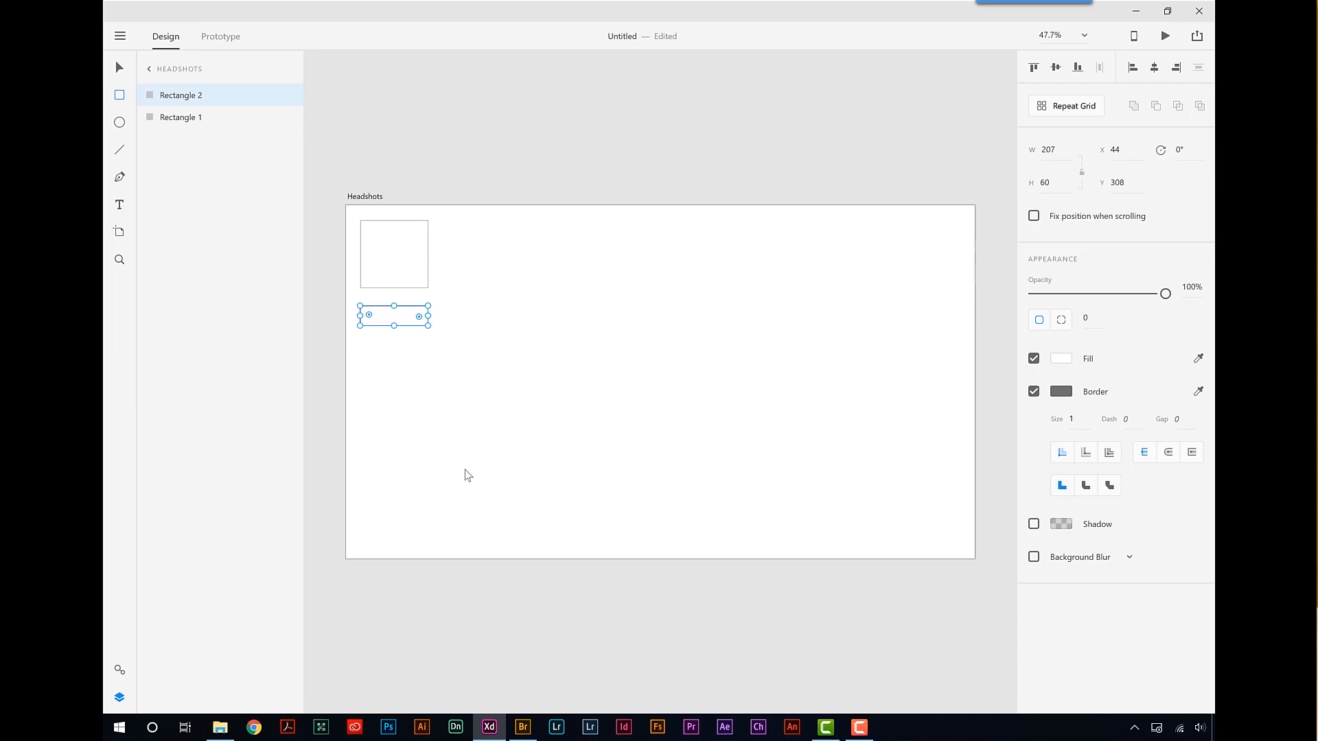
left_click_drag(393, 316, 393, 291)
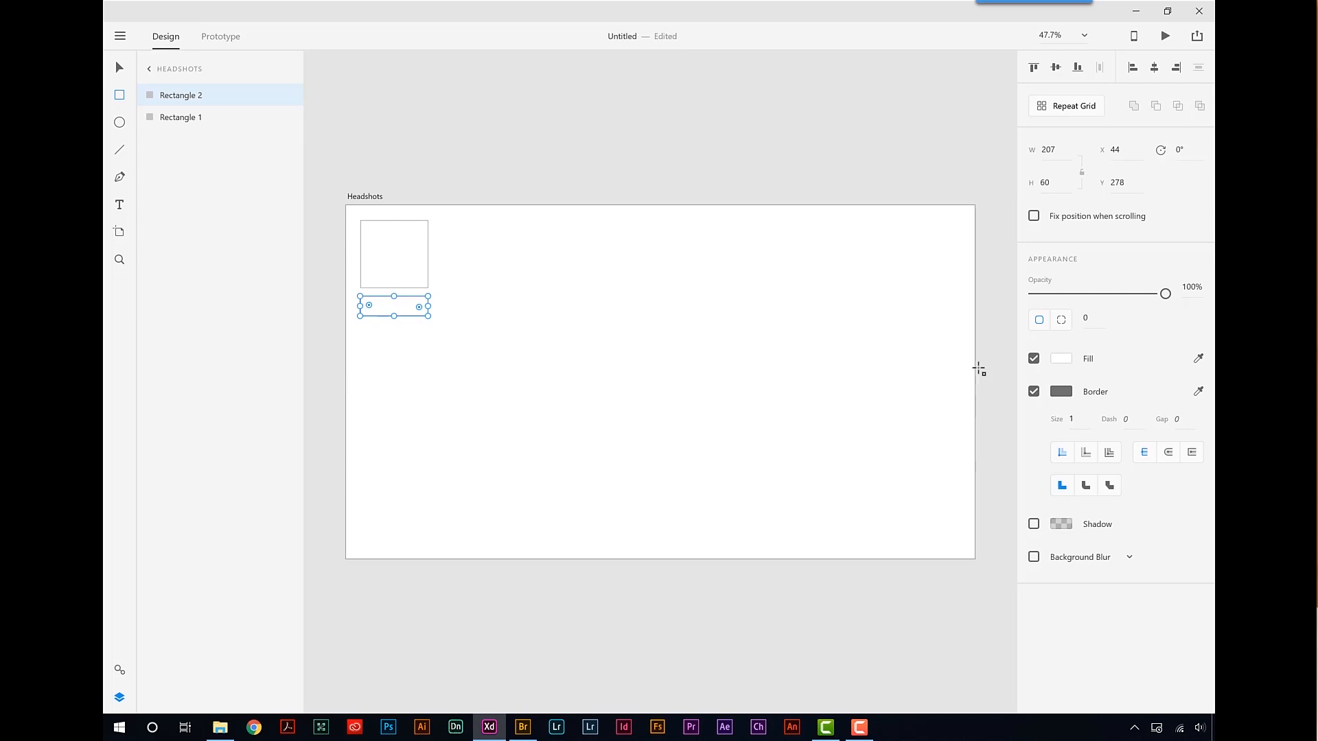
key("shift")
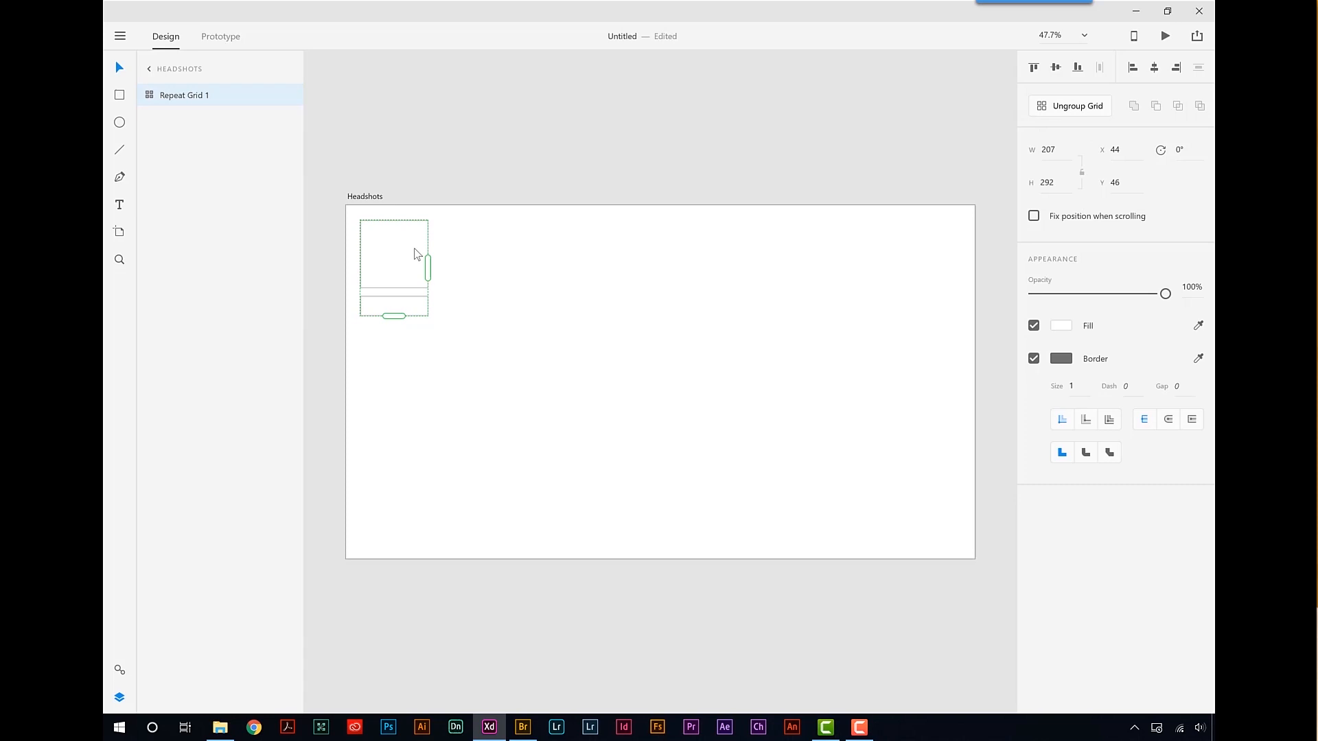
- Extend the repeat grid to five columns by four rows and enlarge the artboard to hold it
left_click_drag(427, 265, 513, 265)
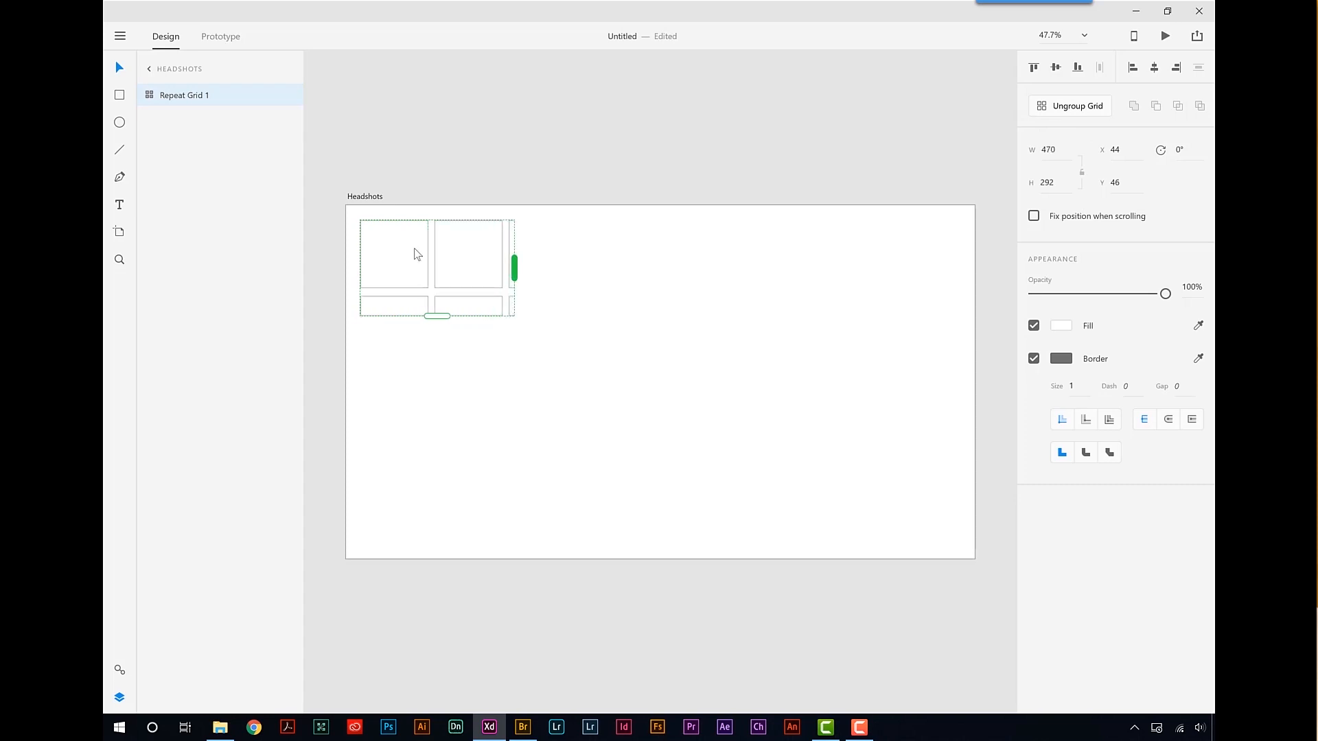
left_click_drag(513, 265, 656, 265)
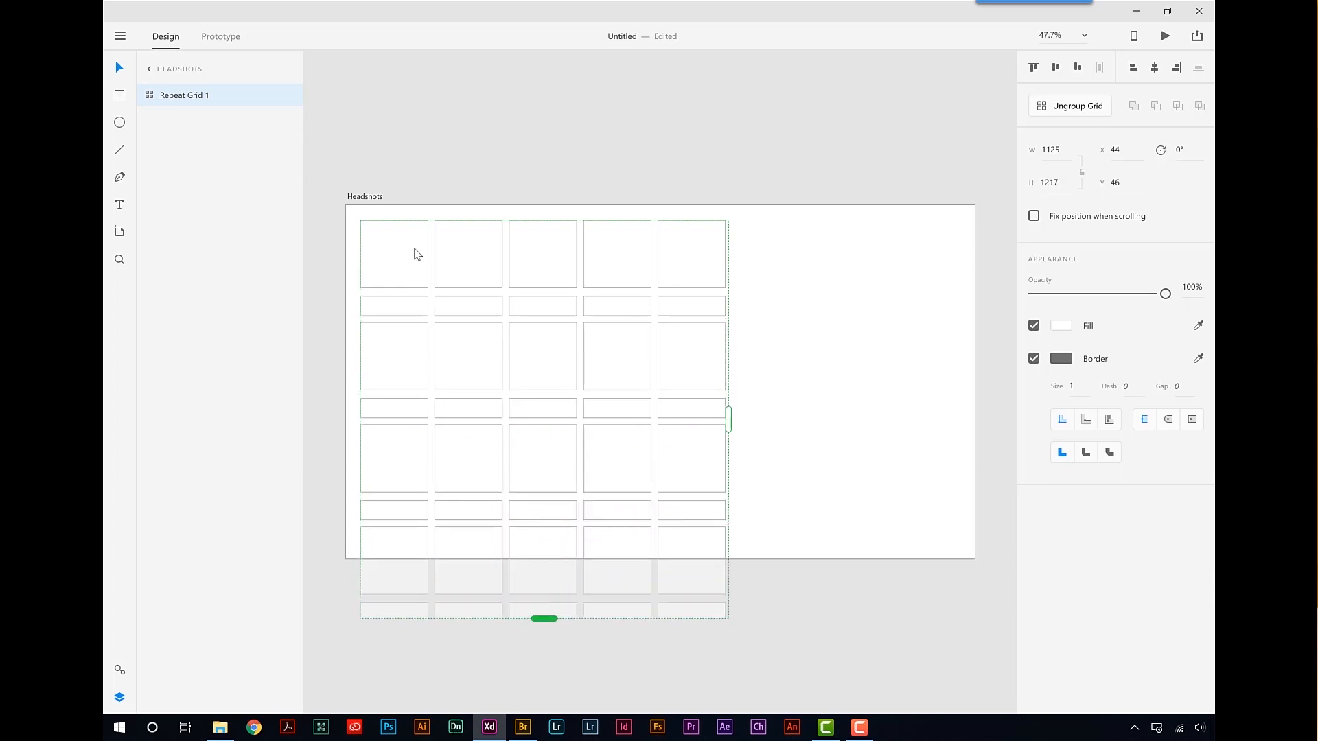
left_click_drag(544, 619, 544, 626)
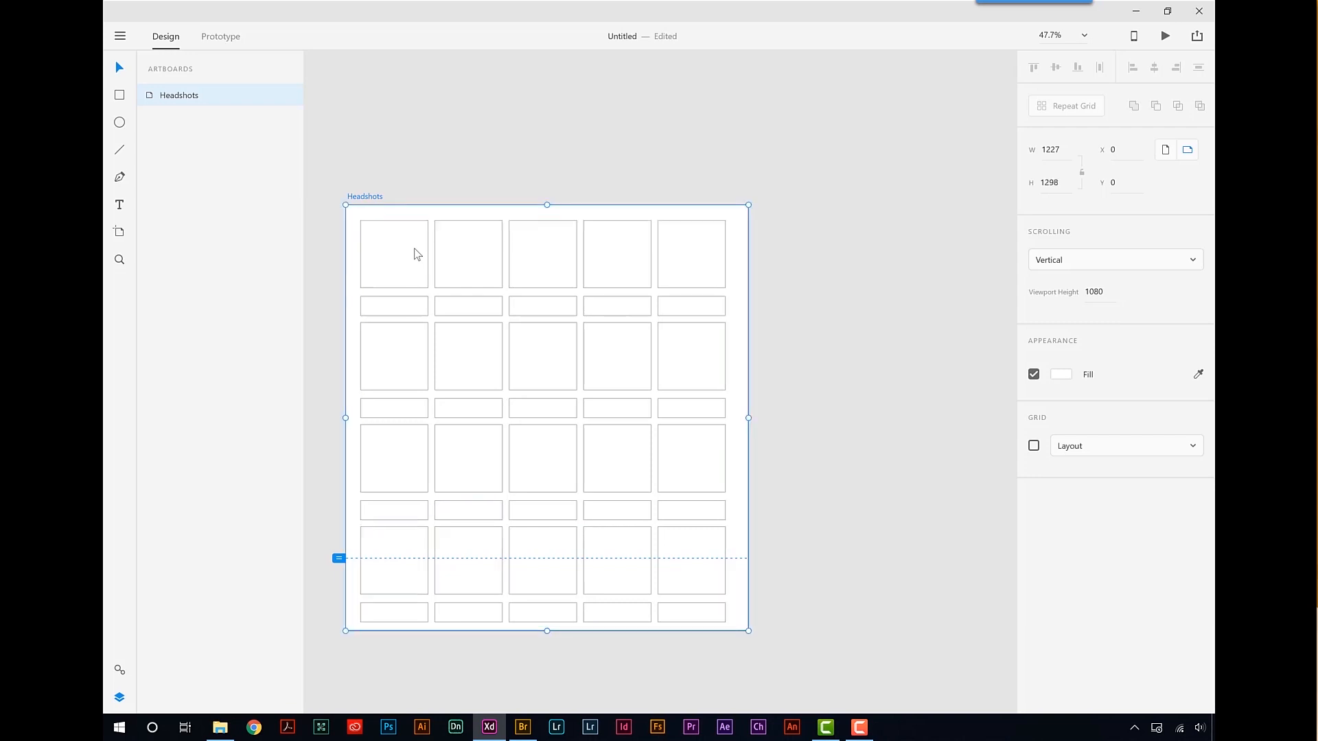
- Adjust the grid's vertical spacing so each name bar tucks under its photo square
left_click_drag(337, 559, 337, 630)
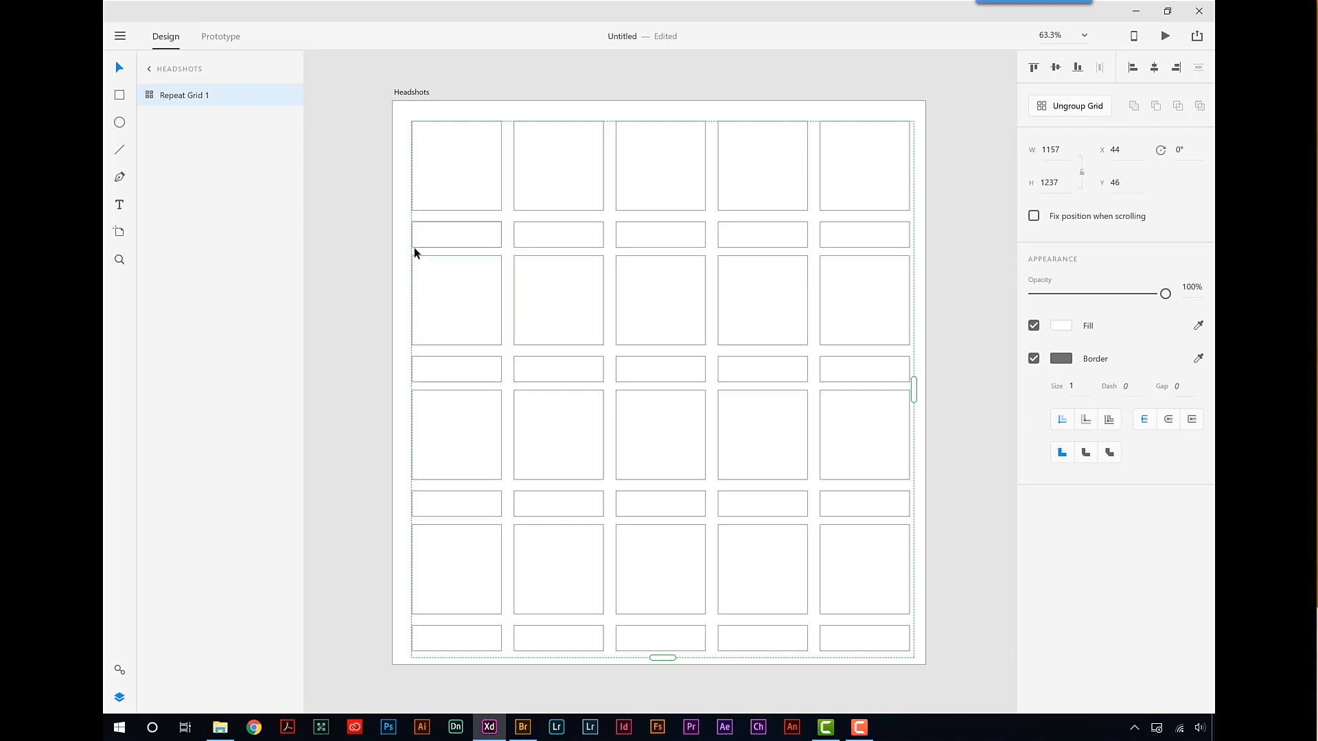
left_click(456, 233)
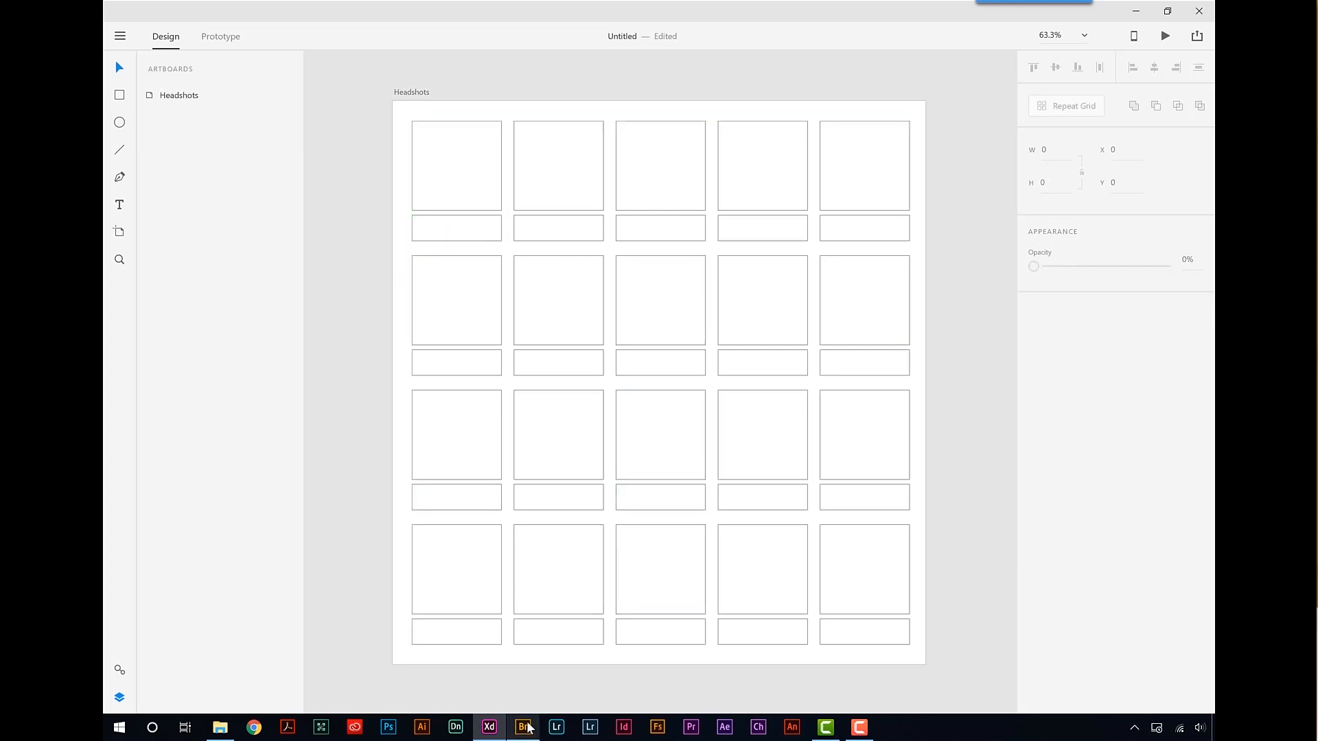
- Drop the headshot JPEGs from Bridge onto the first square to fill all twenty placeholders
left_click(523, 728)
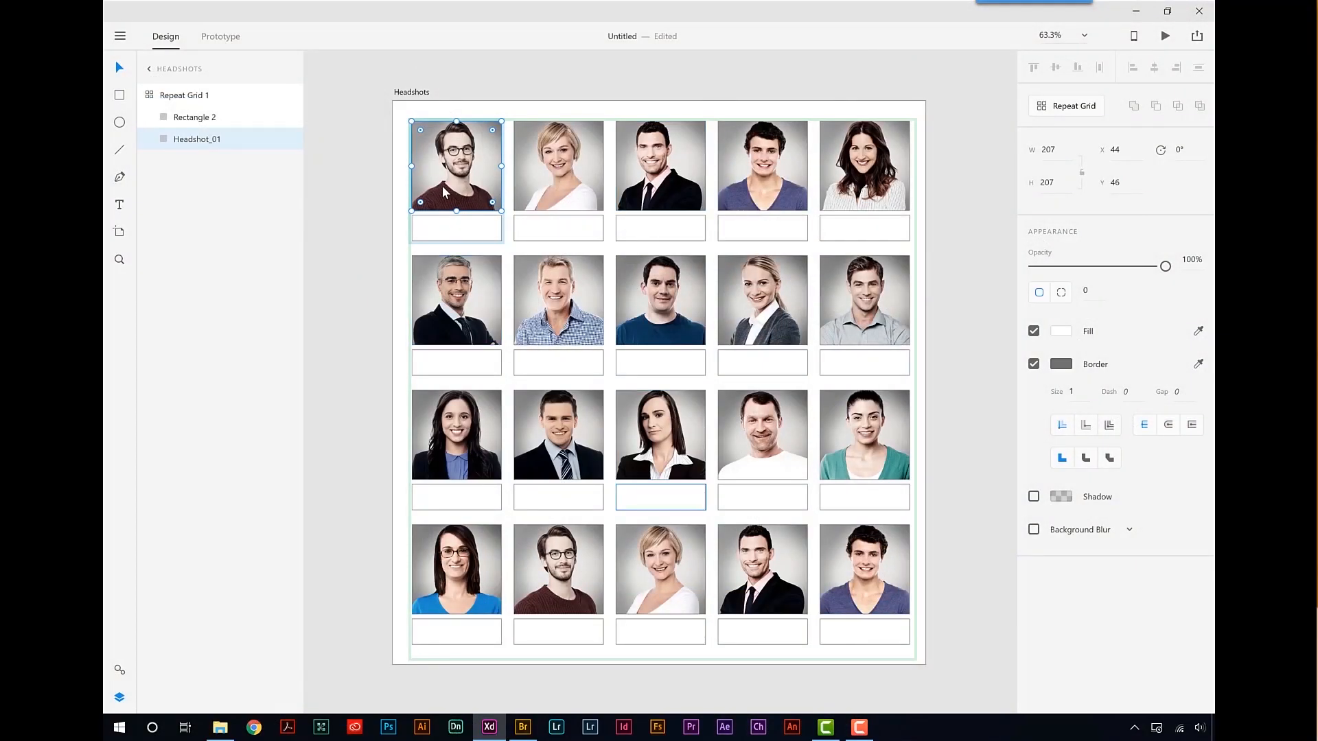
left_click(557, 631)
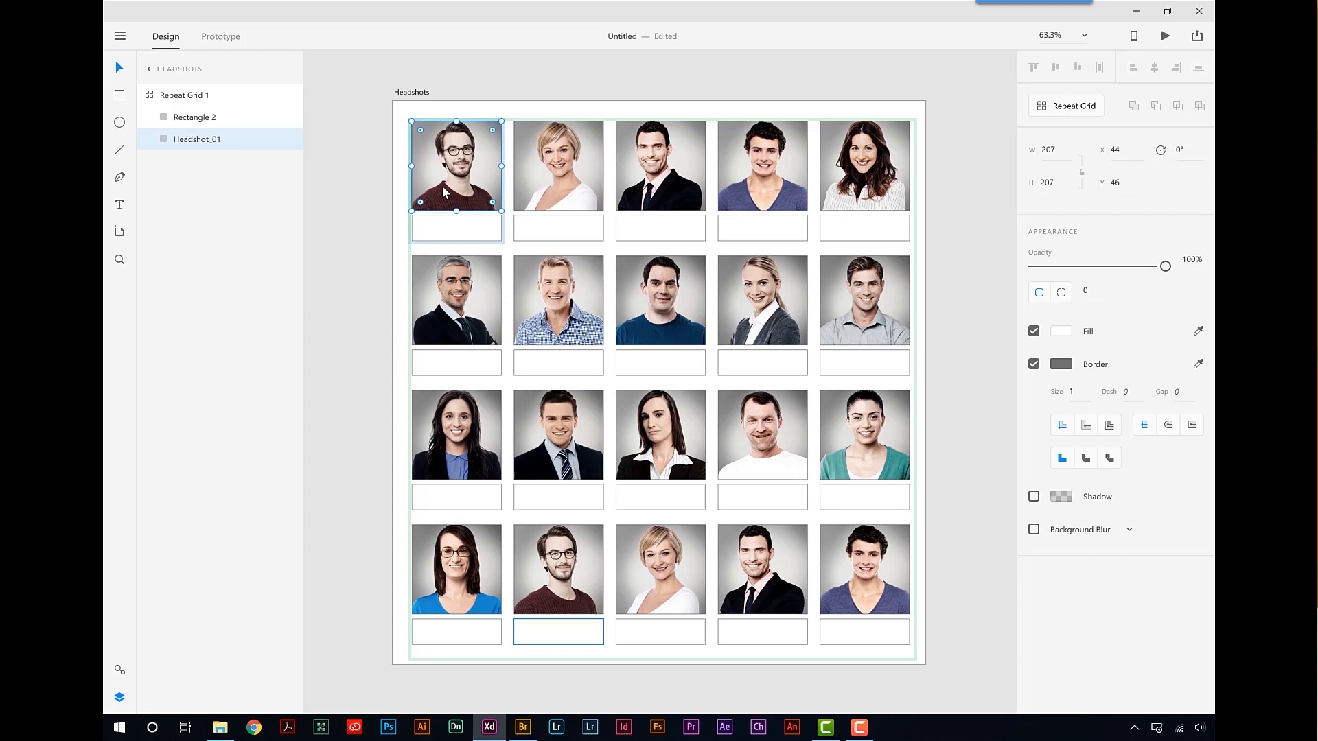
left_click(522, 733)
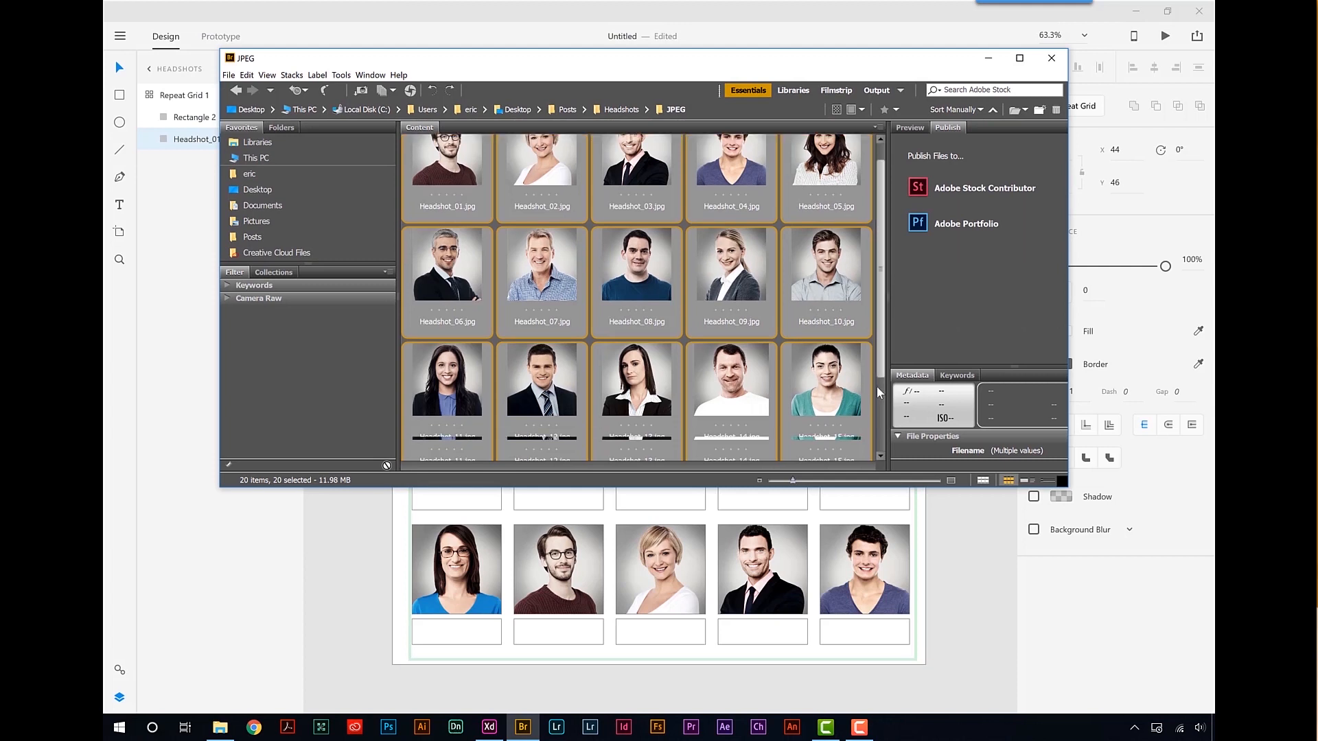
- Drag Headshot_17 through Headshot_20 from Bridge onto the bottom-row squares
left_click(541, 384)
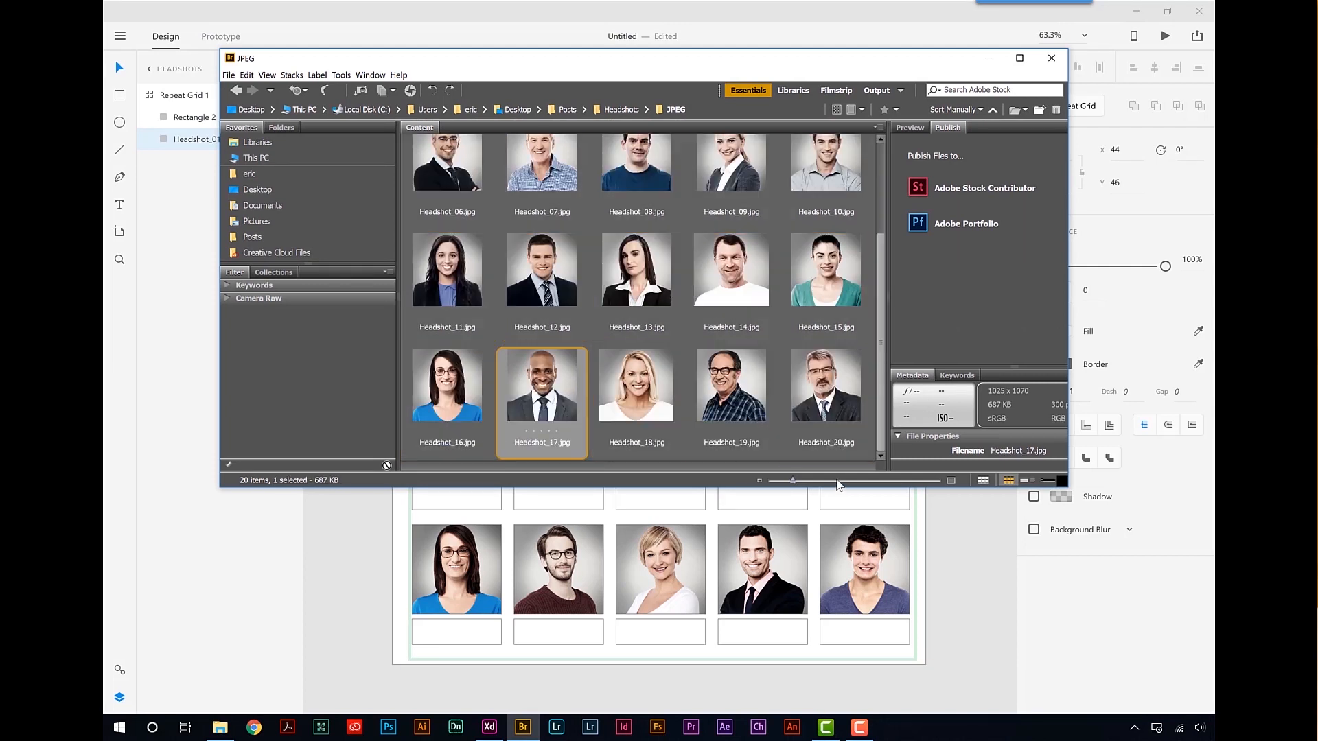
mouse_move(557, 490)
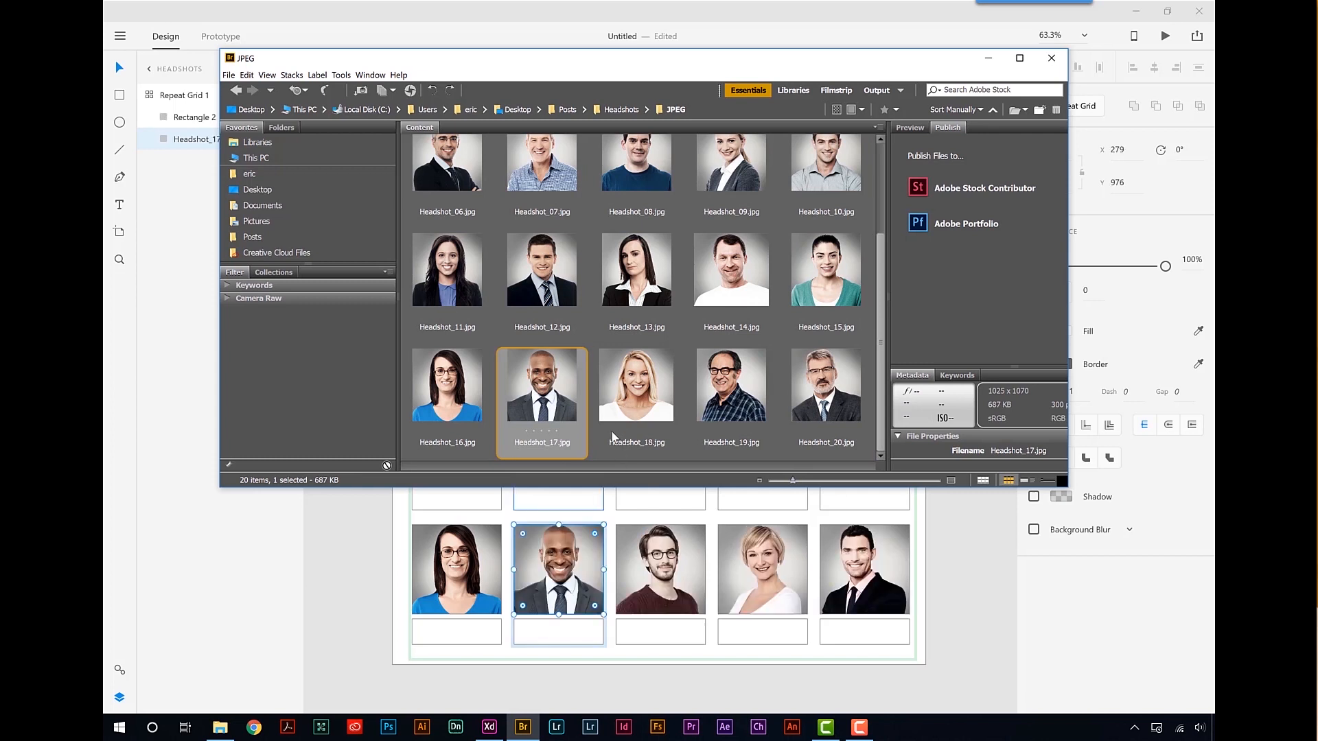
mouse_move(612, 444)
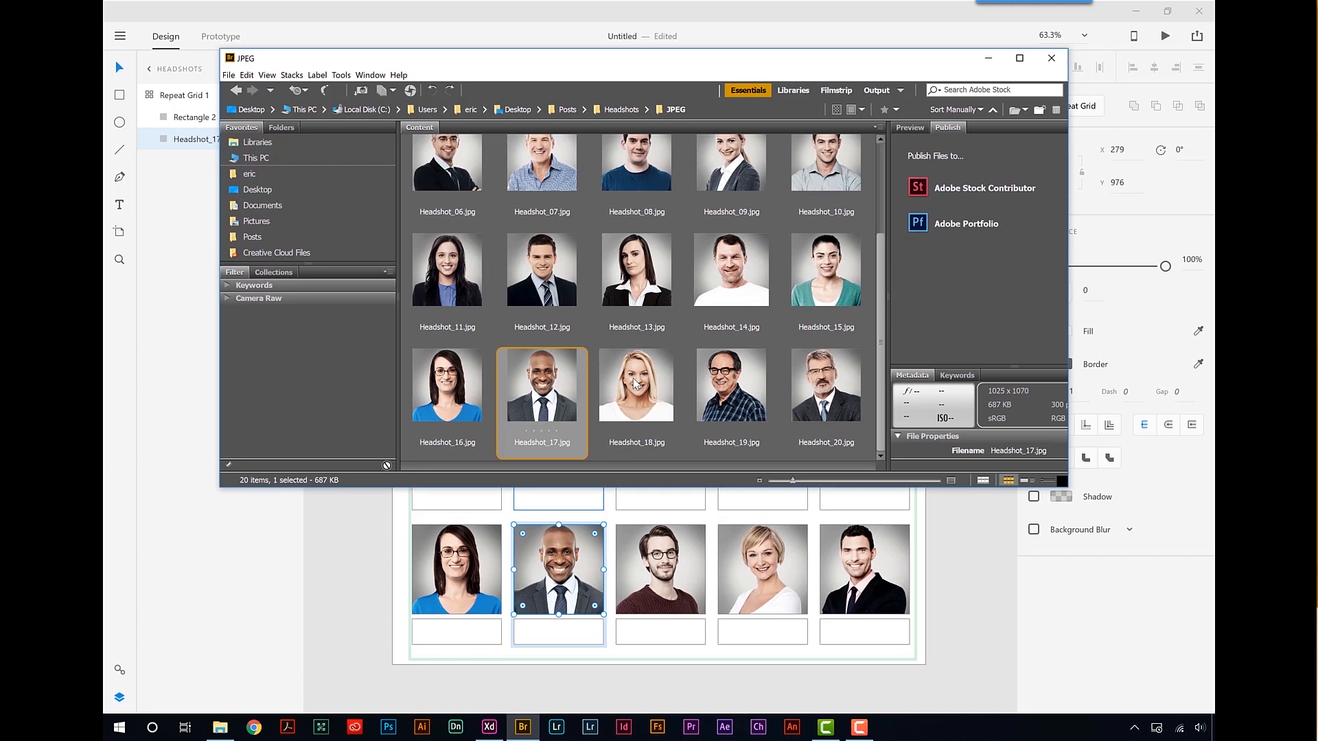
right_click(636, 384)
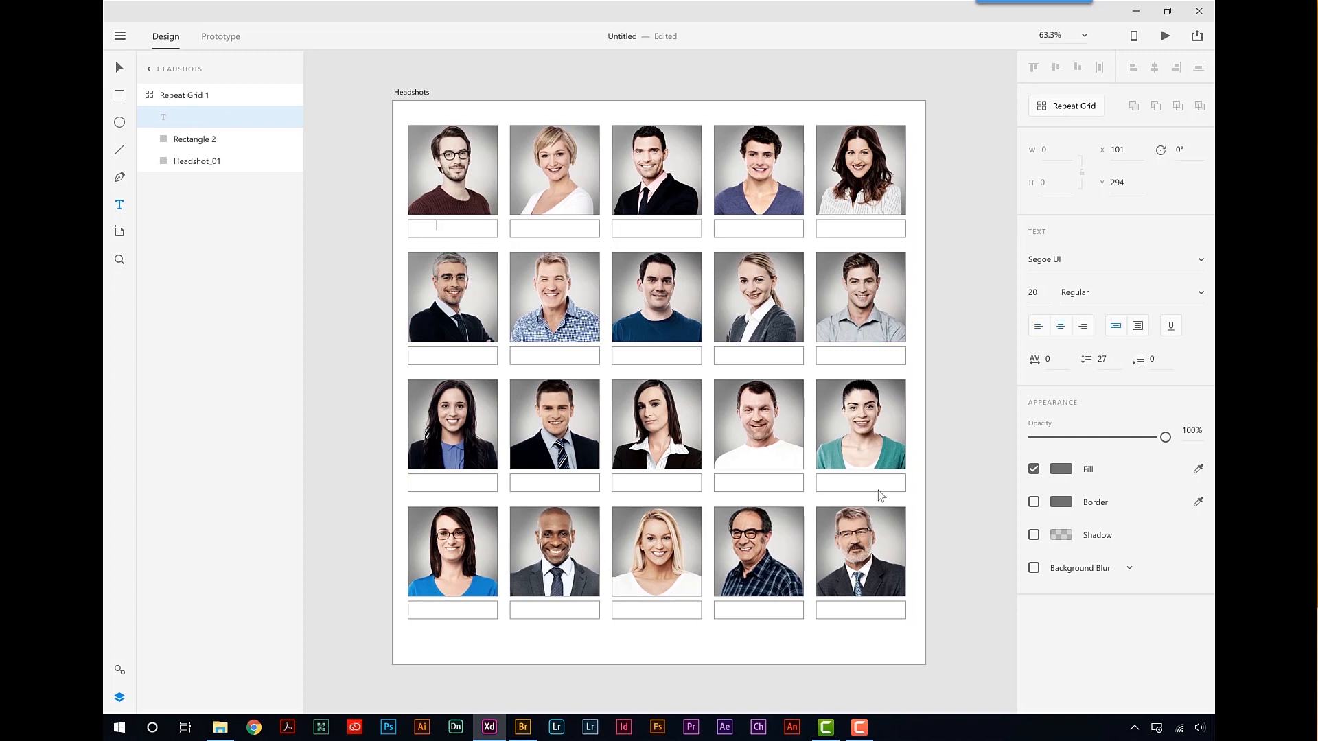
- Type the caption ADD NAME HERE in the first name bar so every bar shows it
type("ADD")
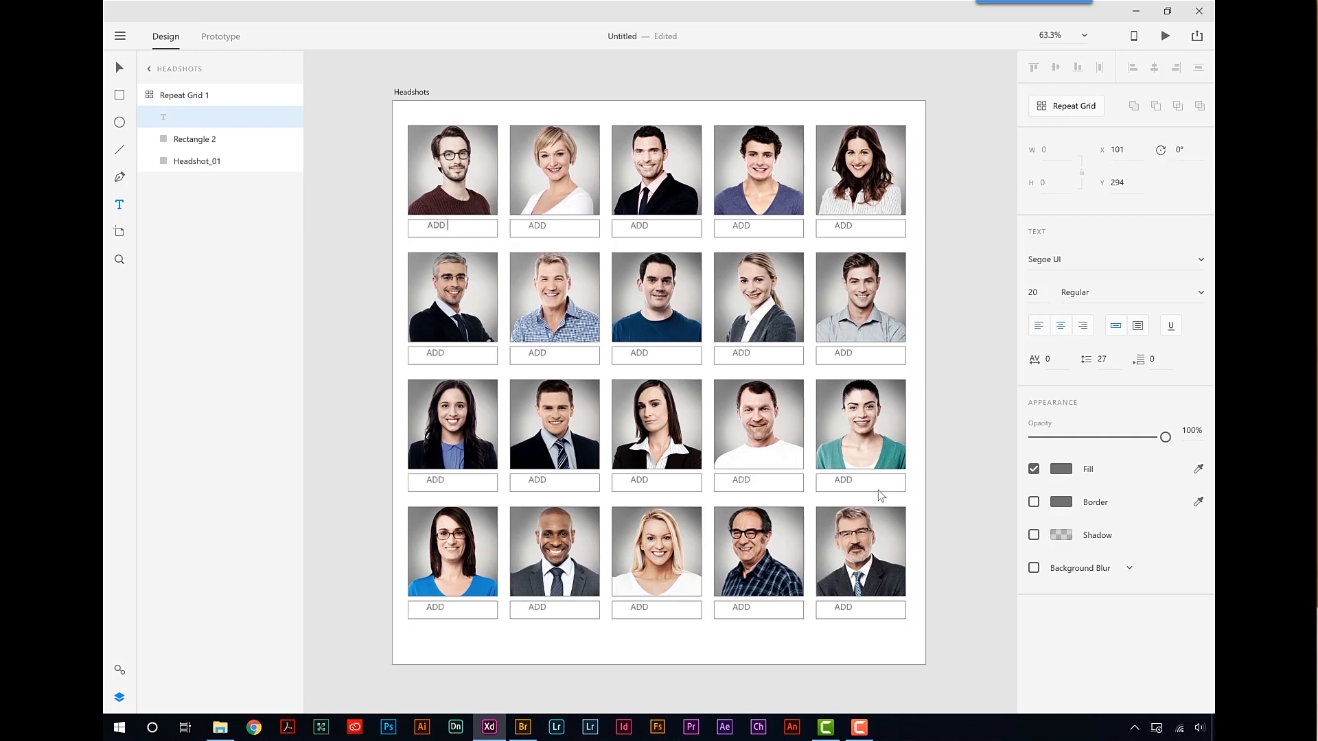
type("NAME HERE")
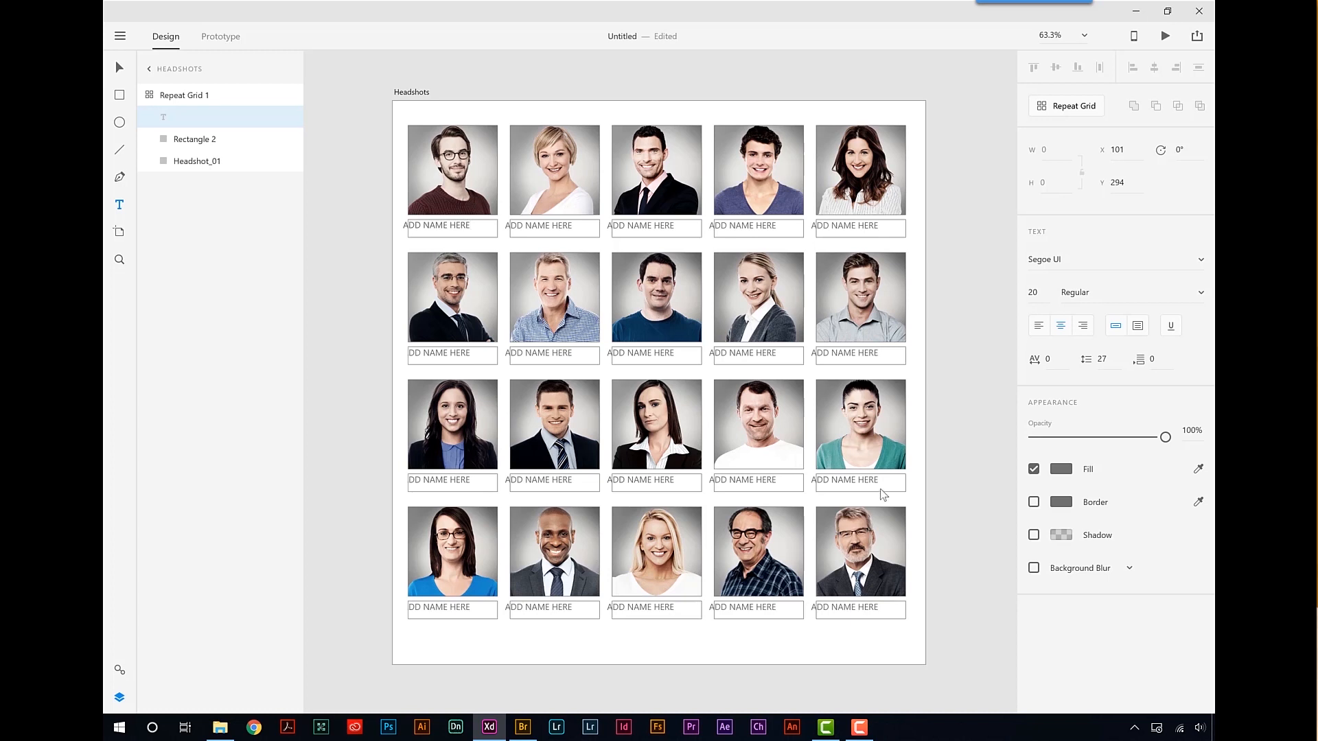
left_click(451, 225)
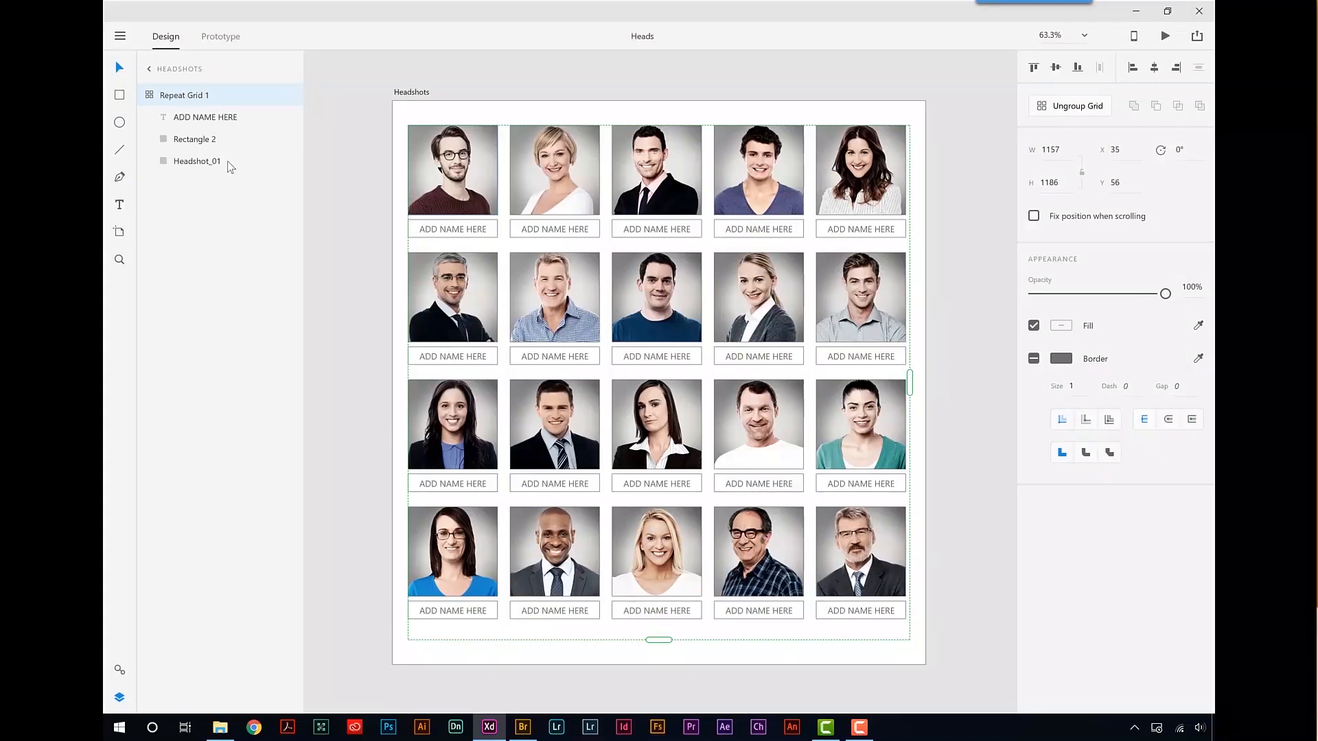
- Select Headshot_01 inside the grid and raise its corner radius to round all photos
left_click(197, 161)
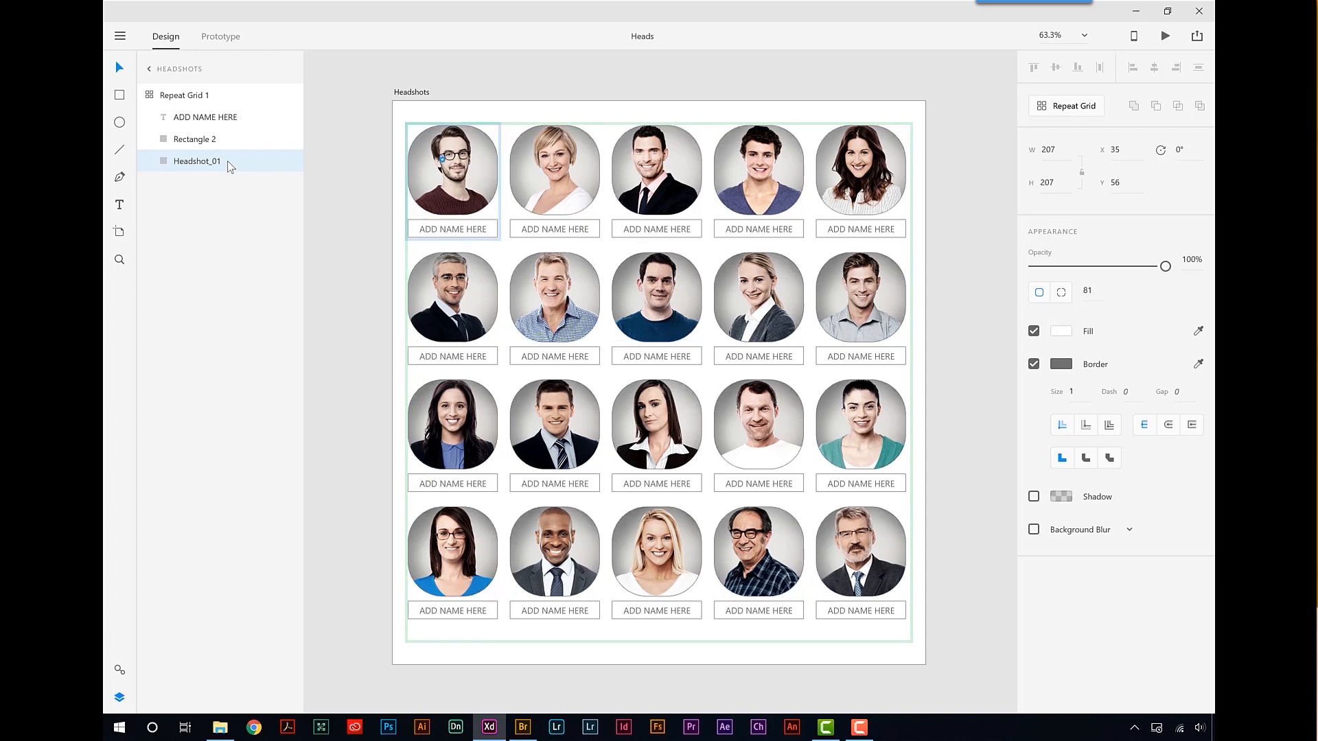
left_click(452, 170)
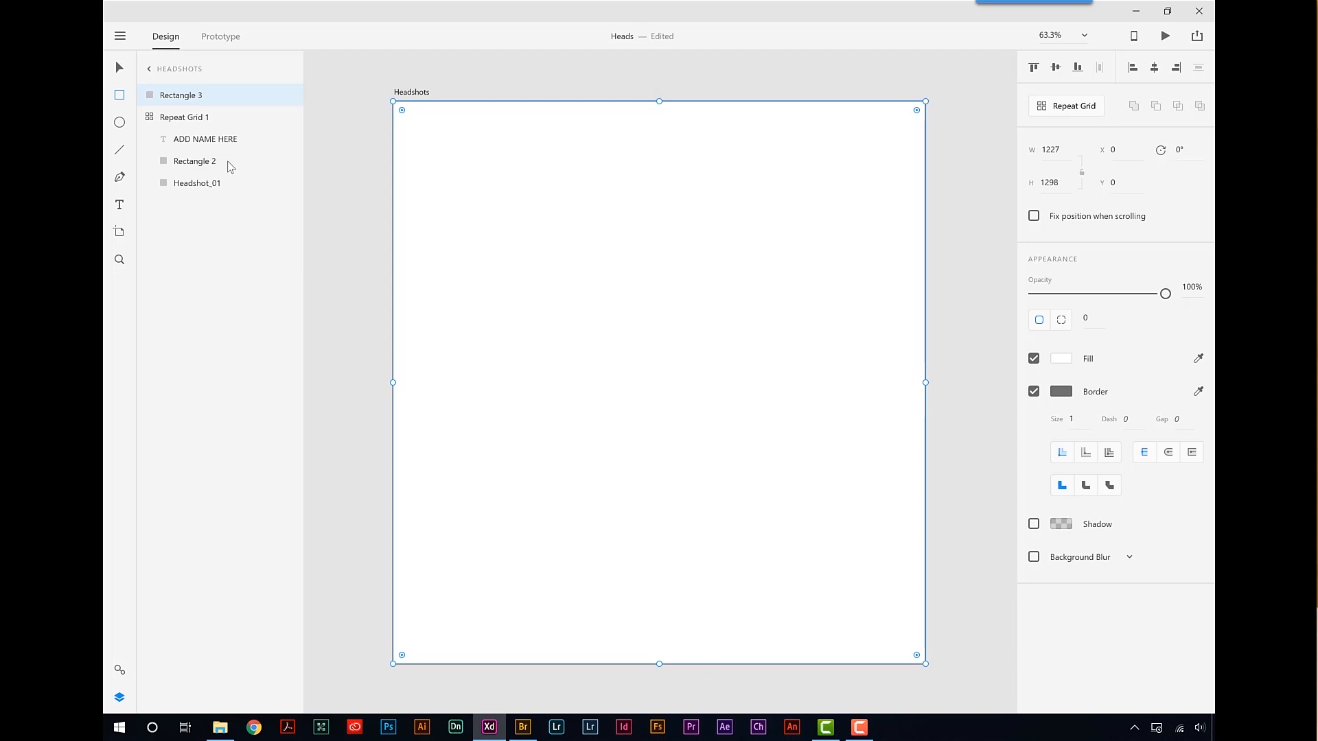
- Open XD's file commands after drawing the 1227×1298 background rectangle
left_click(119, 36)
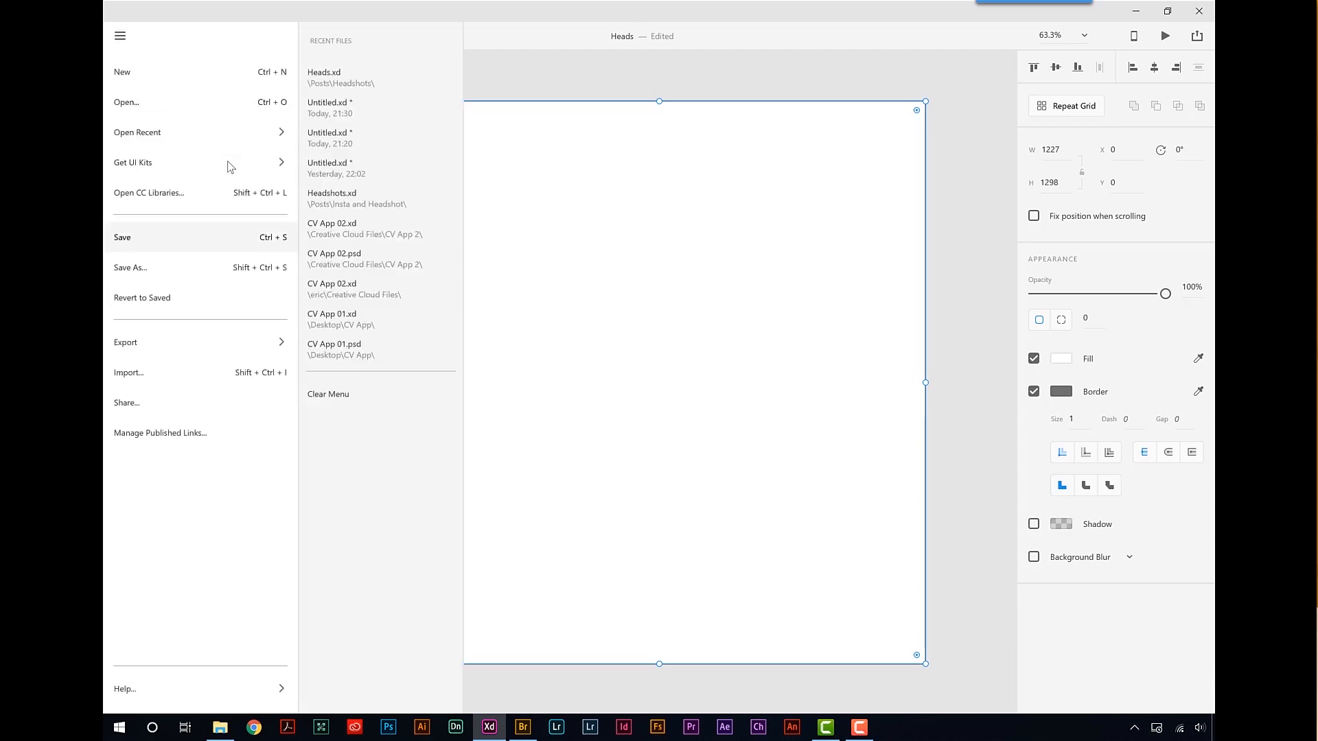
- Fill the background rectangle with the Vintage blank paper texture from Creative Cloud Libraries
left_click(148, 192)
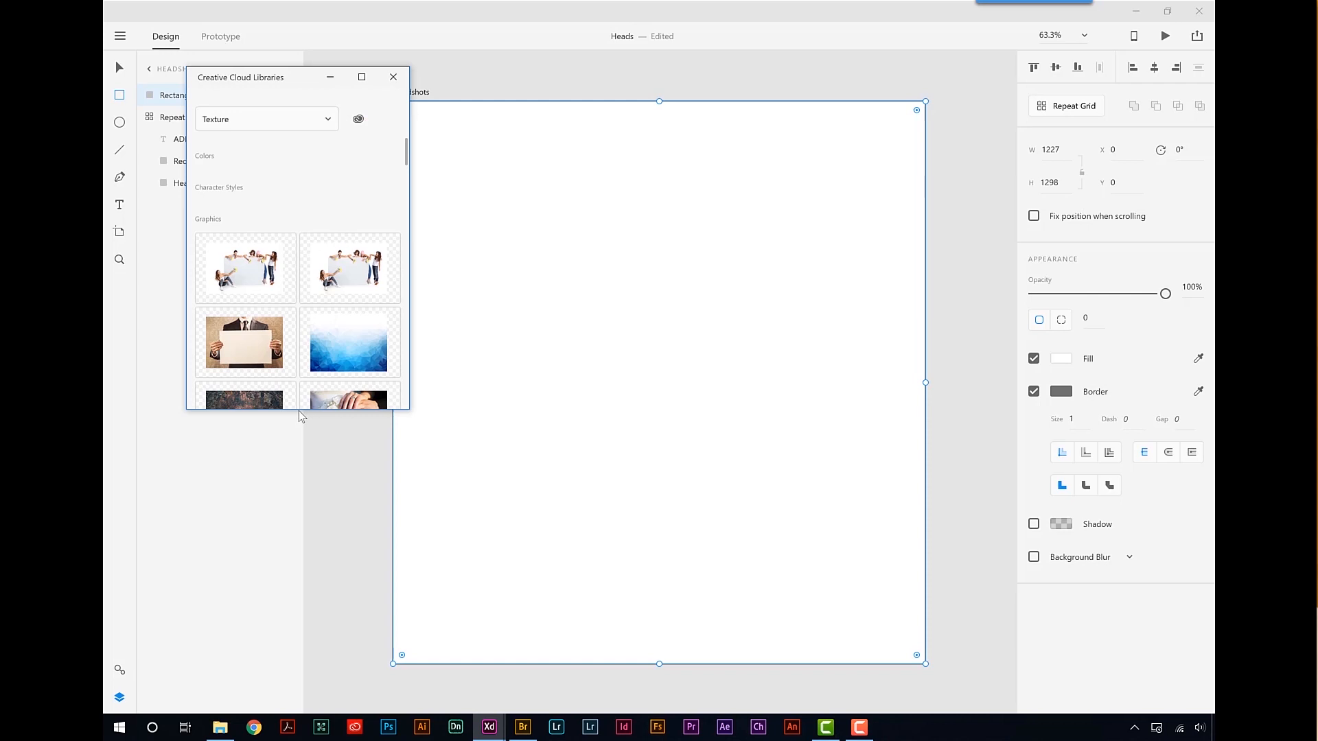
left_click_drag(240, 77, 792, 40)
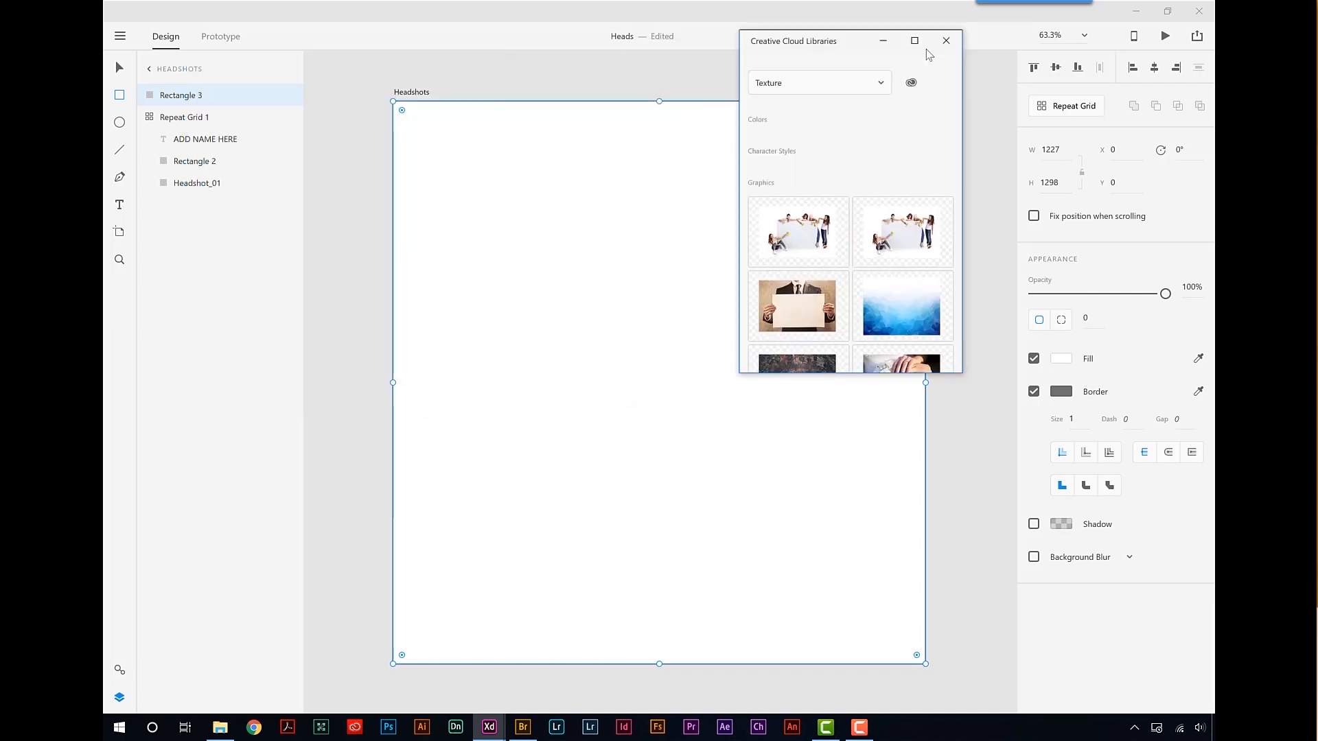
left_click_drag(792, 40, 992, 54)
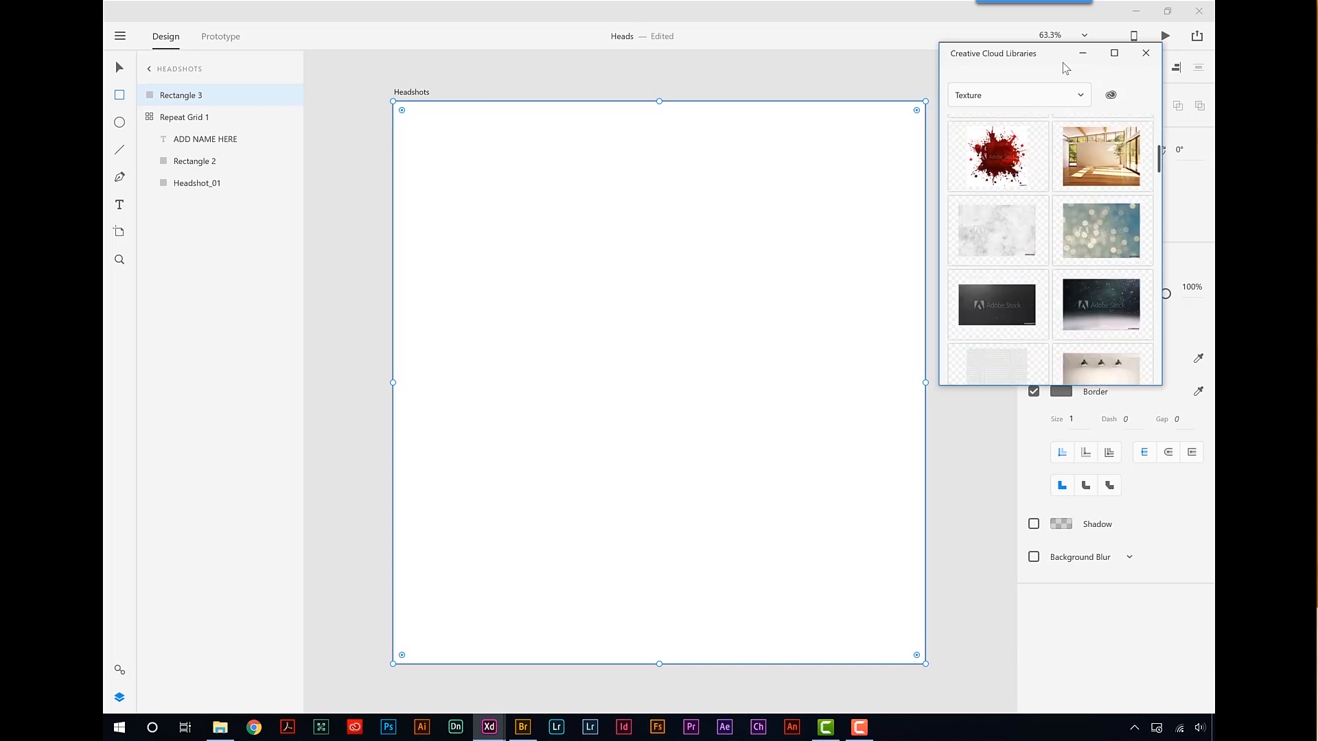
scroll("down", 3)
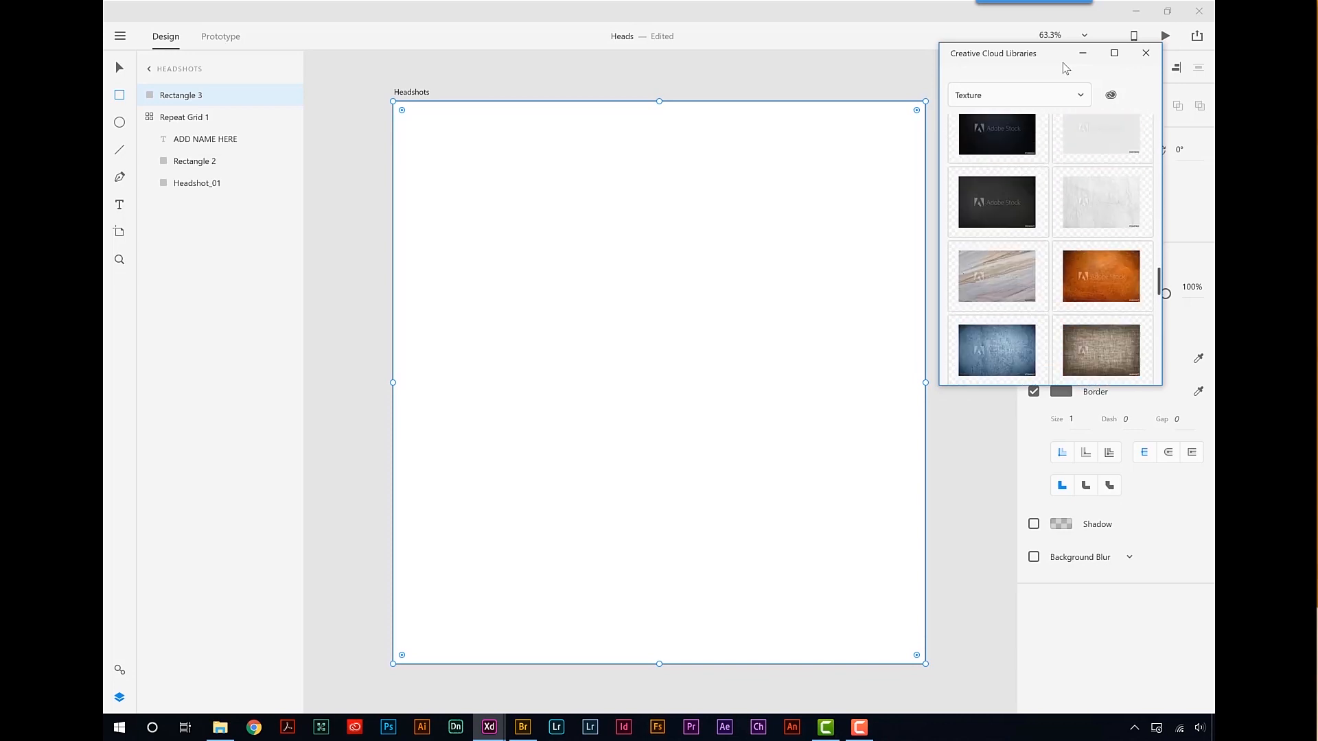
scroll("down", 3)
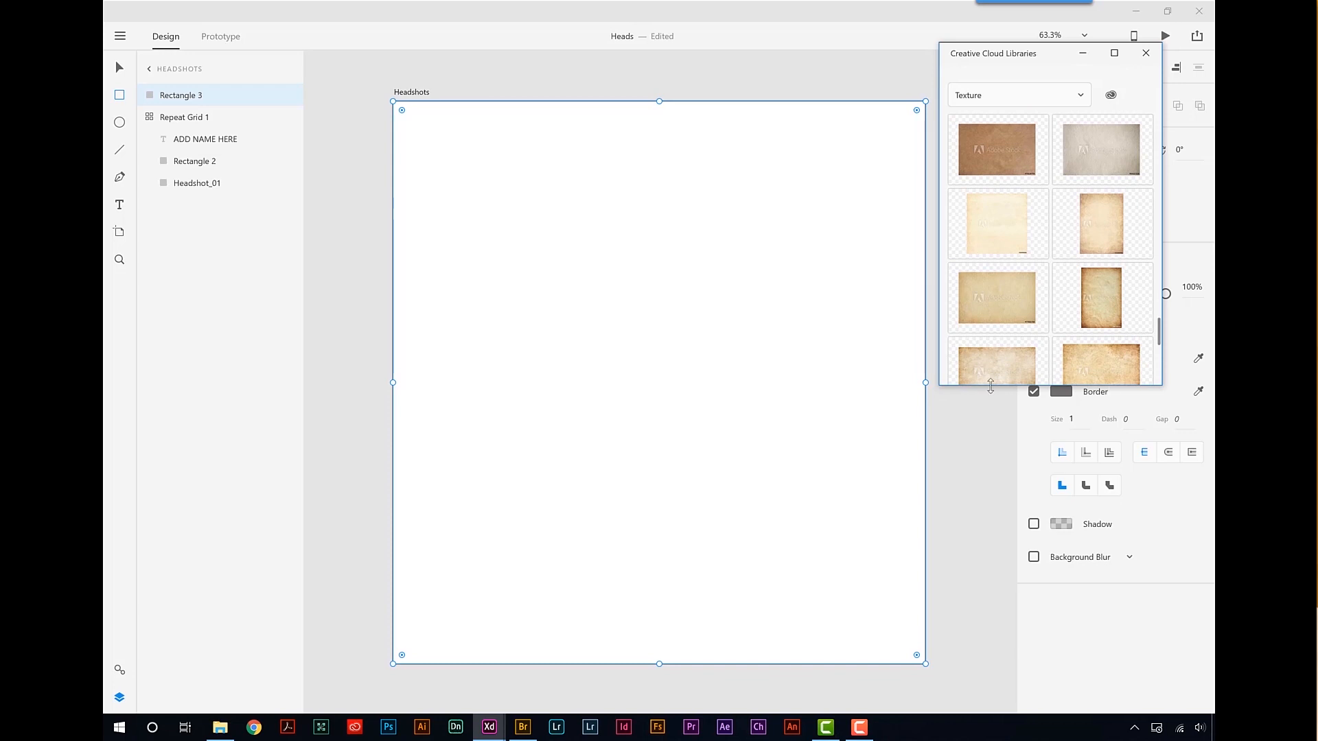
mouse_move(997, 222)
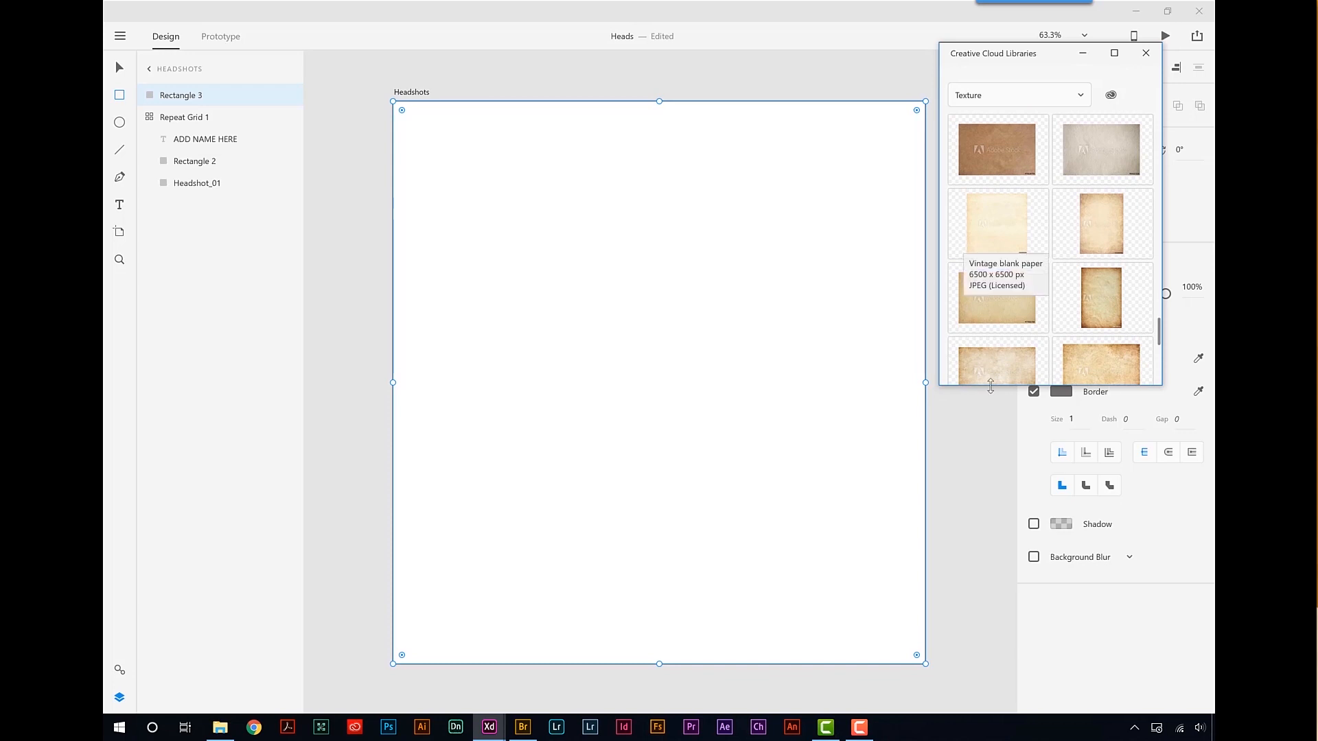
left_click(996, 223)
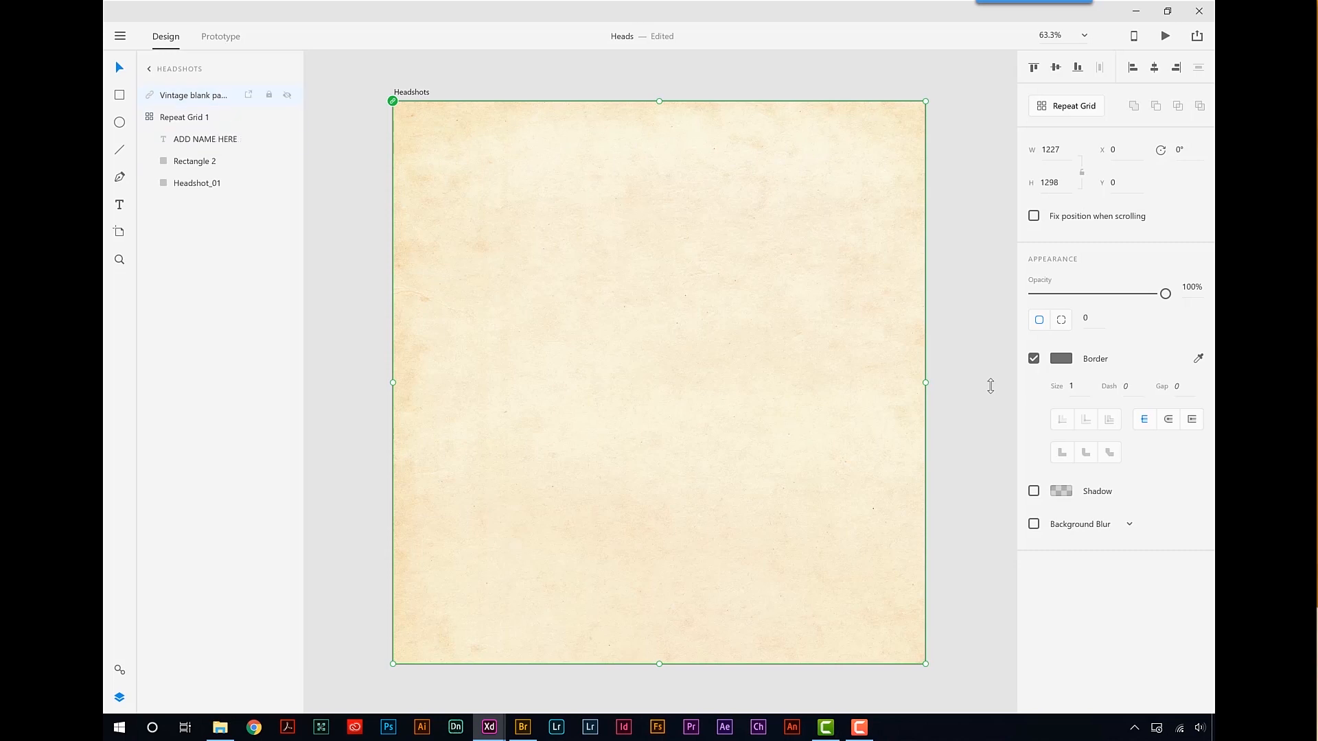
- Send the paper texture behind Repeat Grid 1 and return to the Layers list
left_click(182, 117)
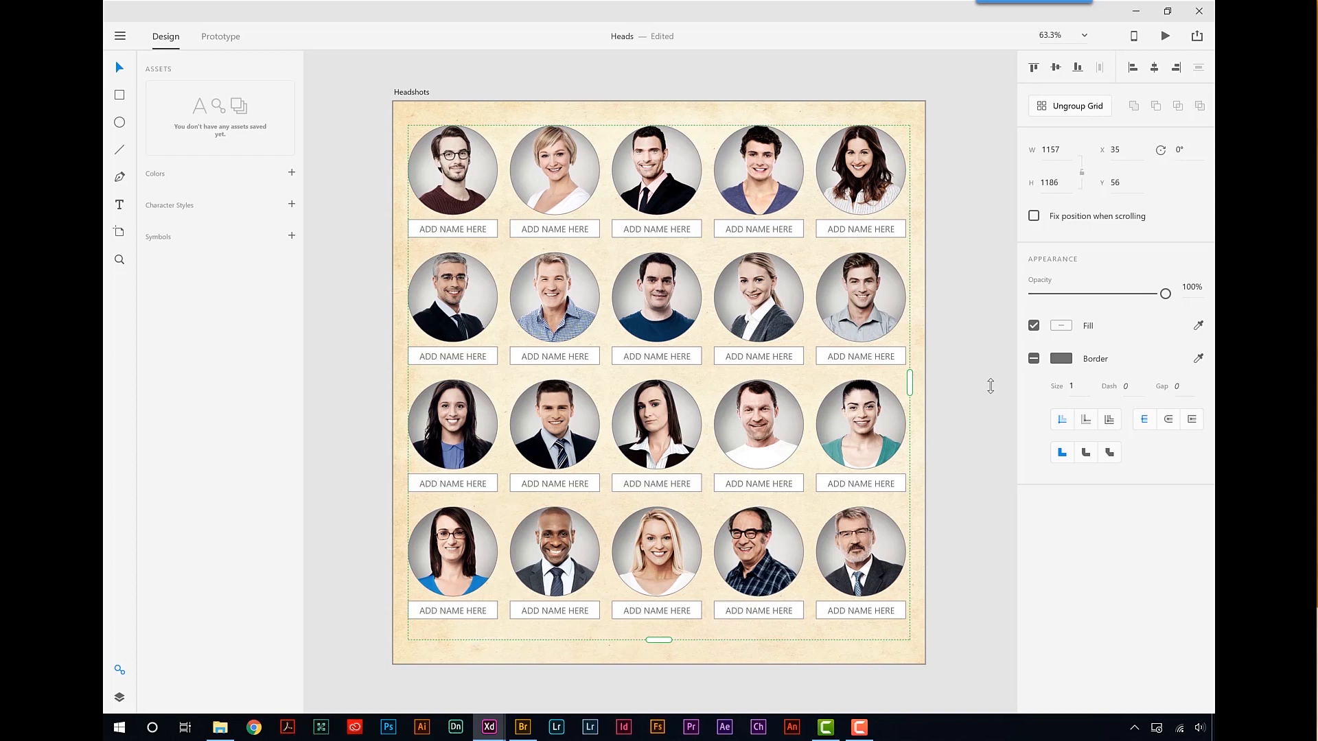
left_click(118, 697)
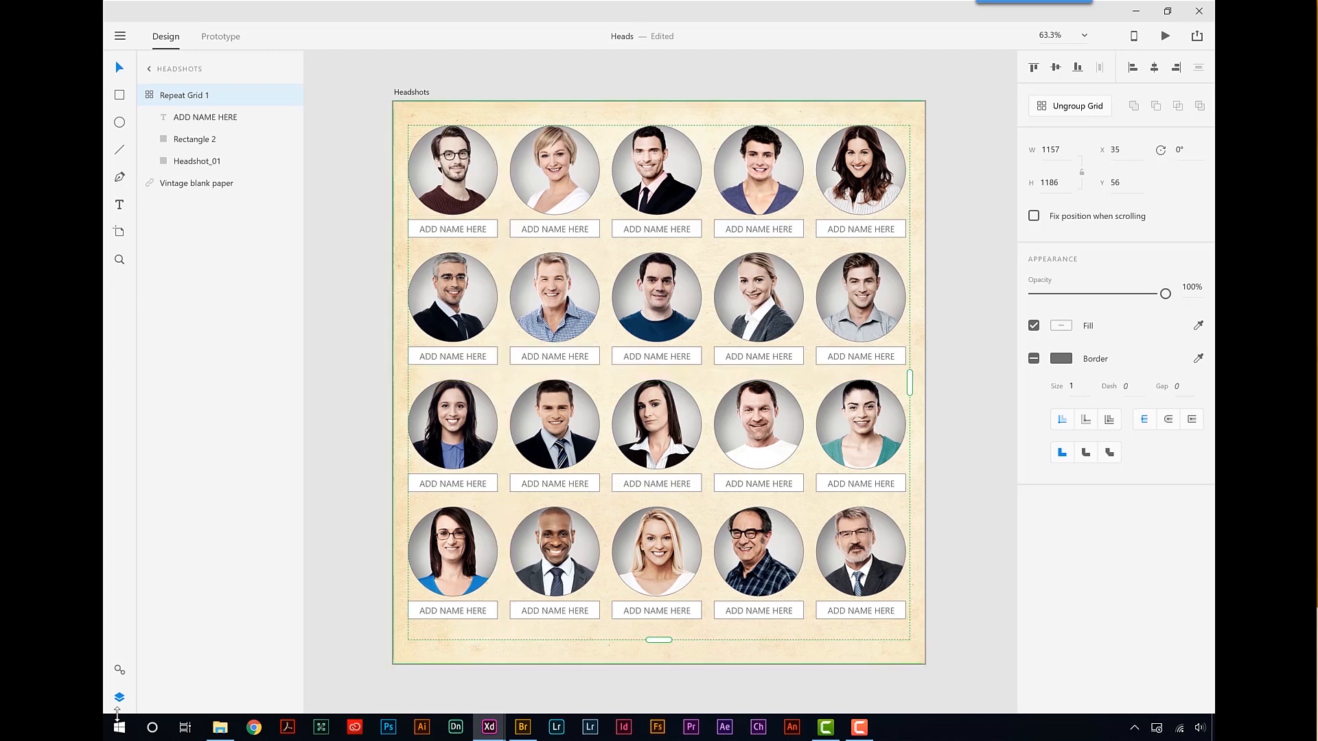
- Give Headshot_01 in the repeat grid a thicker pale tan border, applied to all circles
left_click(860, 296)
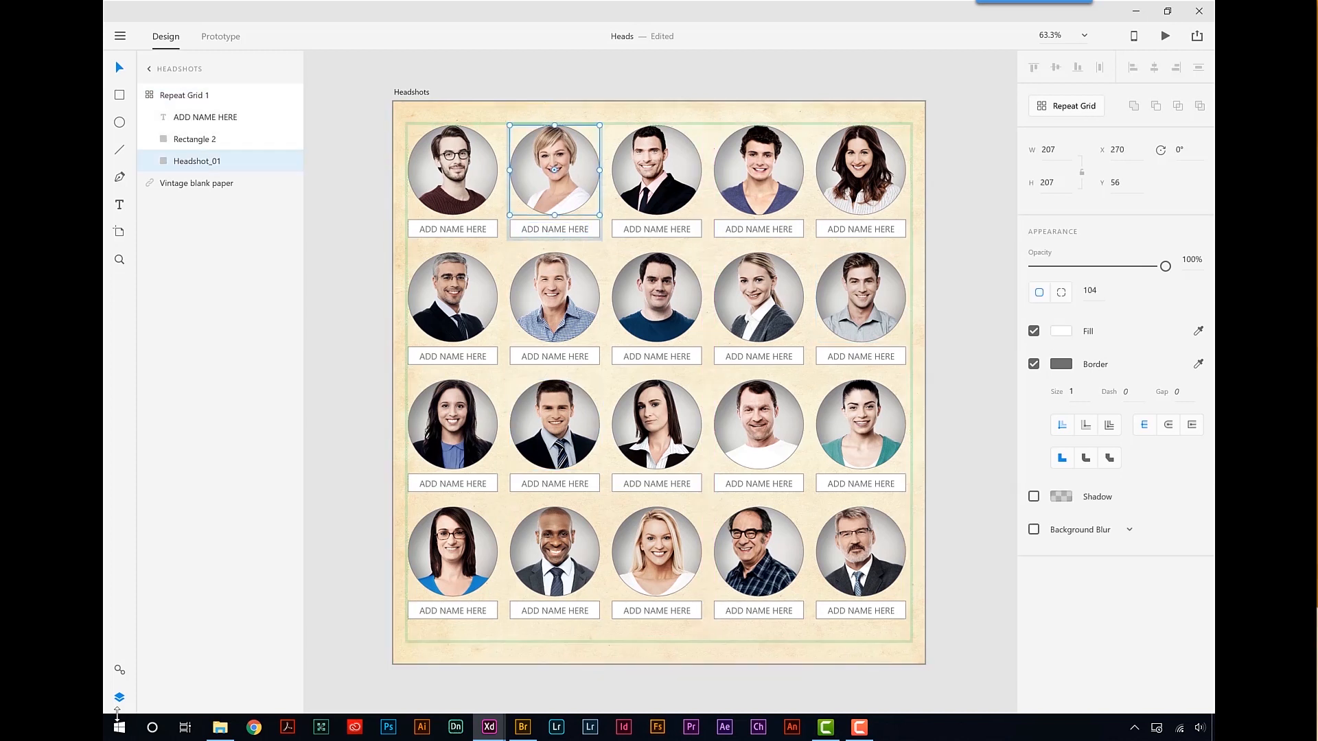
left_click(1061, 364)
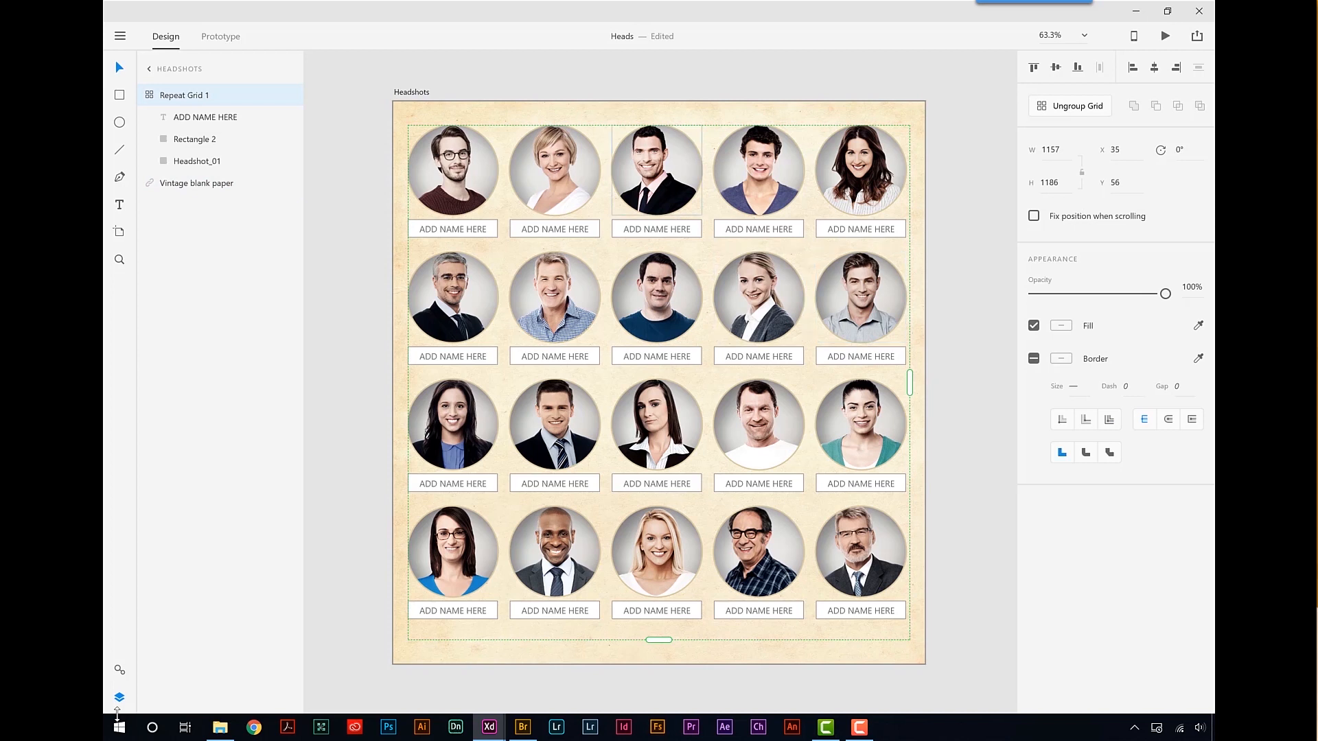
- Round Rectangle 2 behind the ADD NAME HERE labels and give it tan fill and border
left_click(1061, 363)
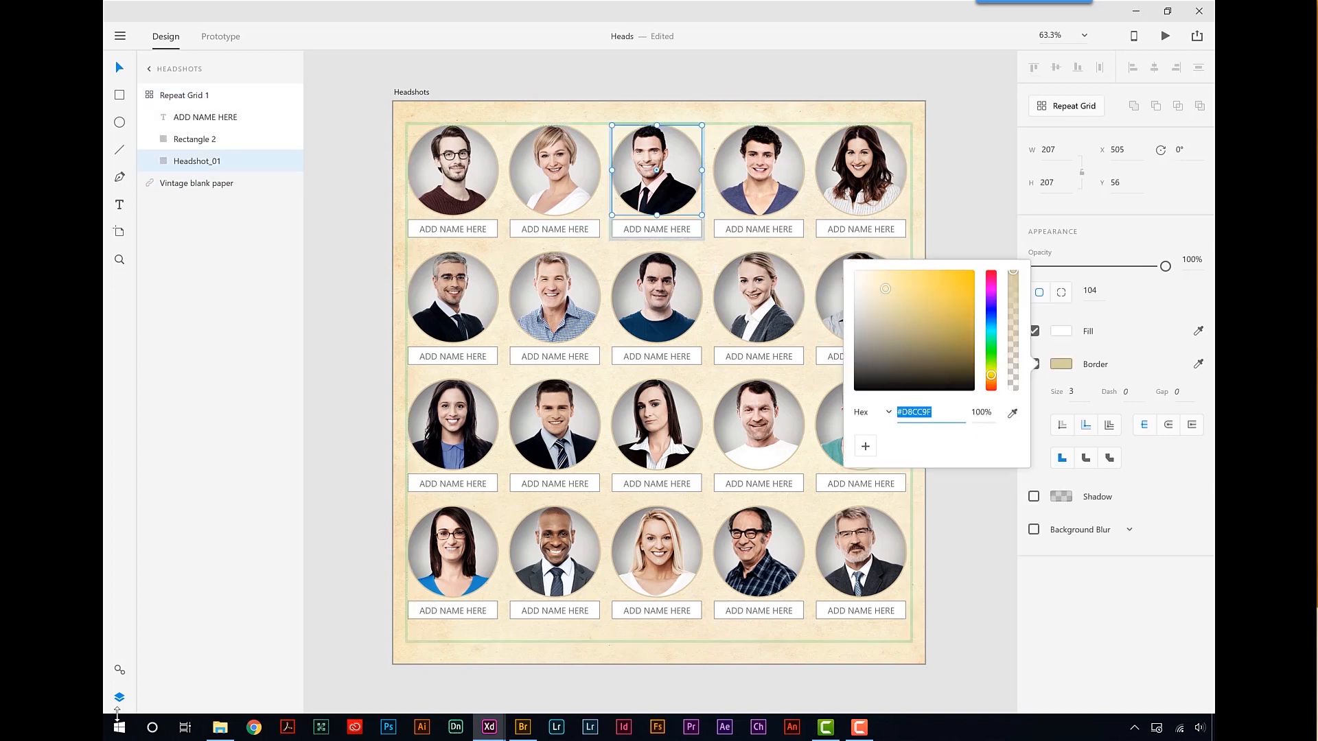
left_click(865, 446)
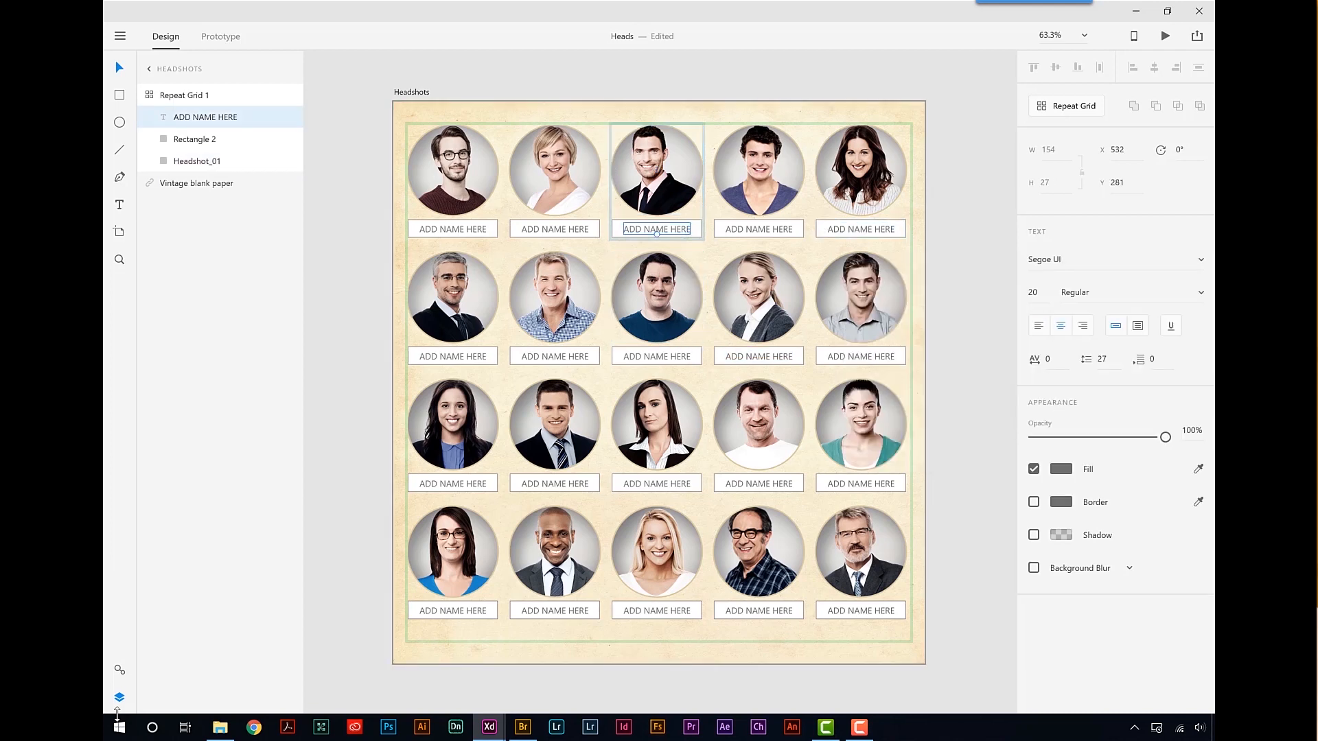
left_click(194, 139)
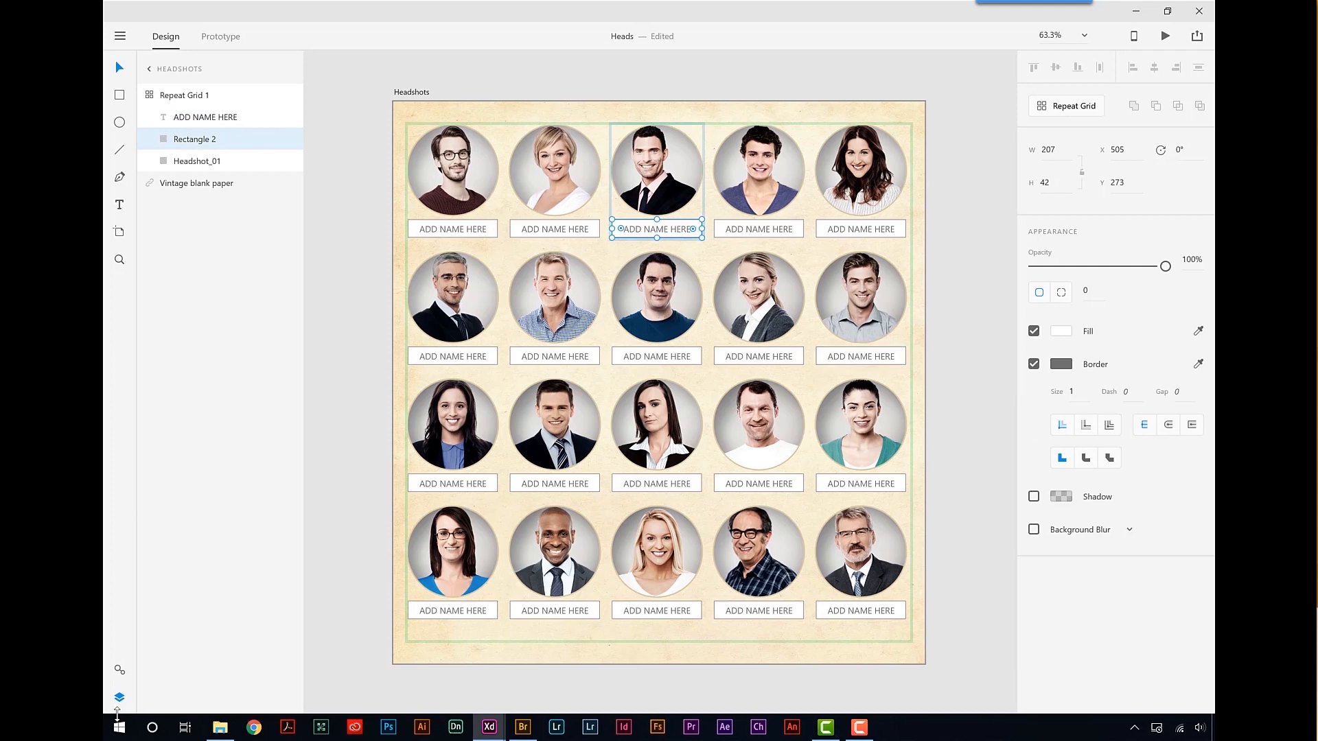
left_click(1061, 363)
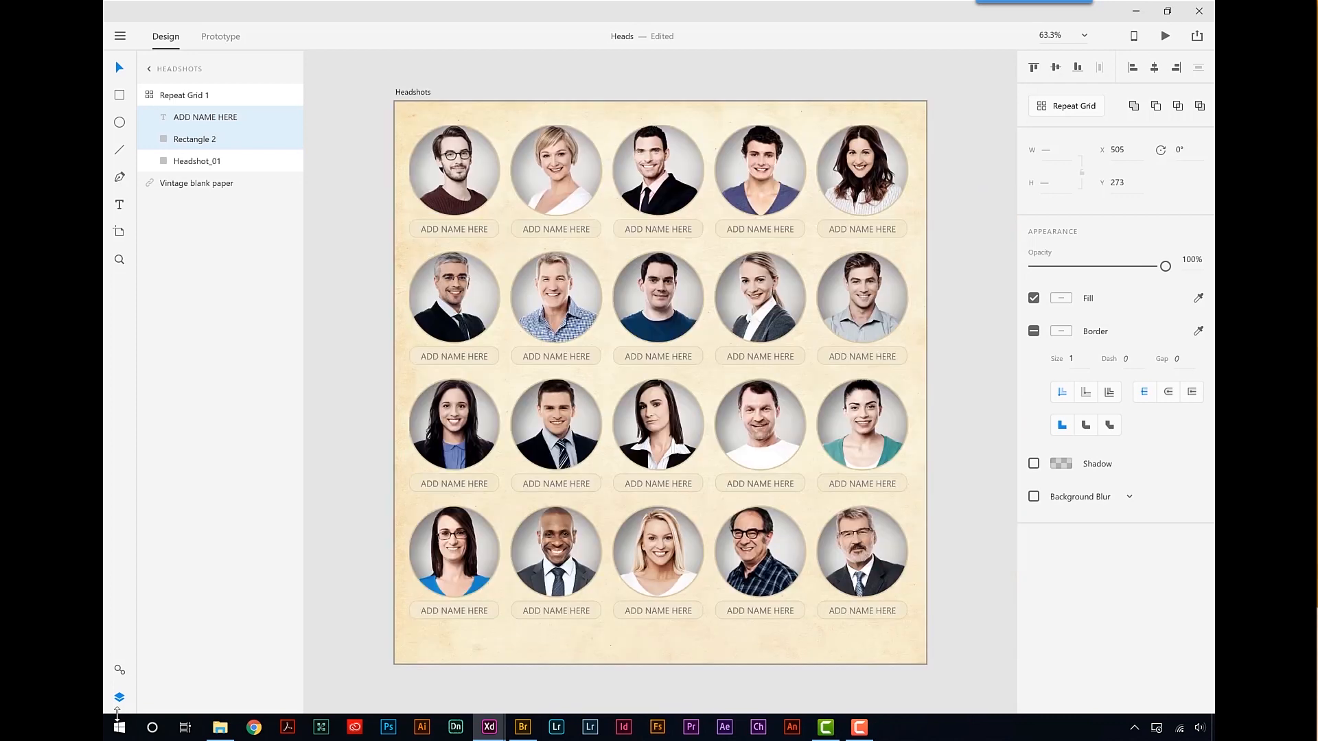
- Export All Artboards with Format set to PDF and a custom destination
left_click(658, 229)
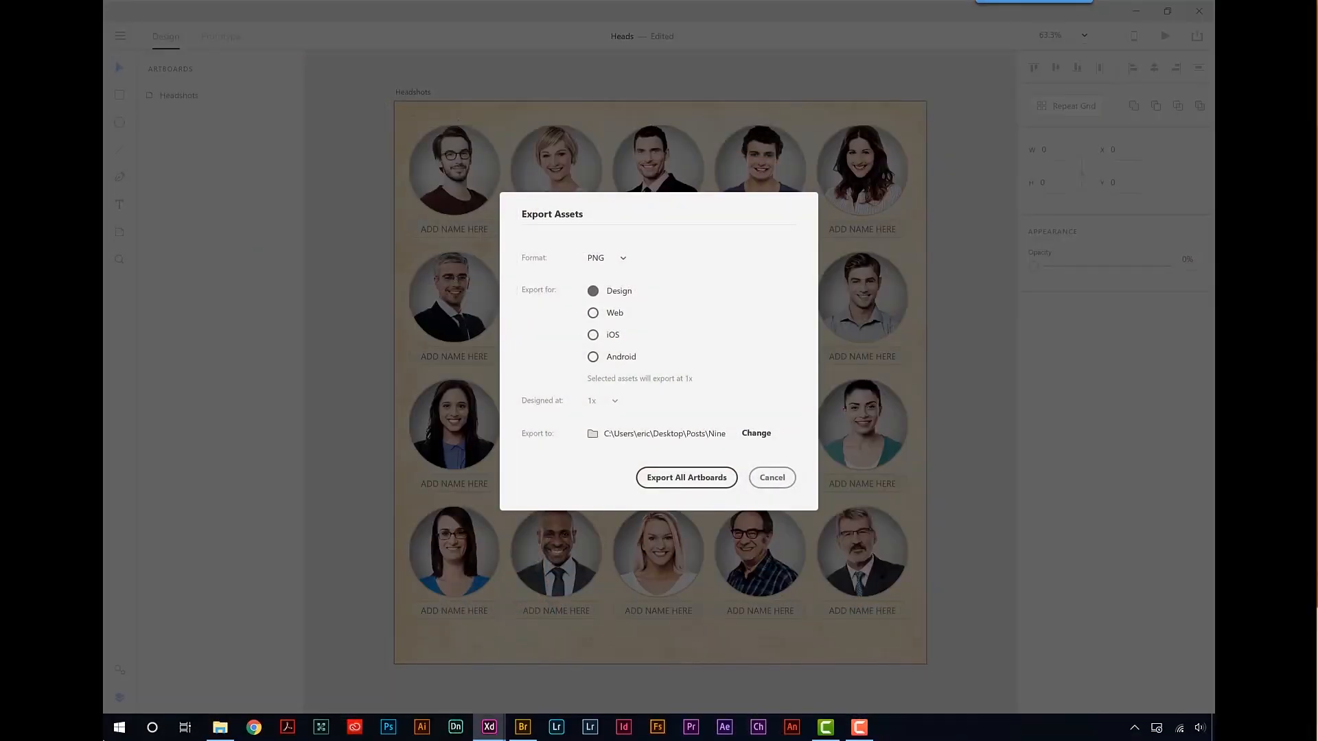
left_click(605, 258)
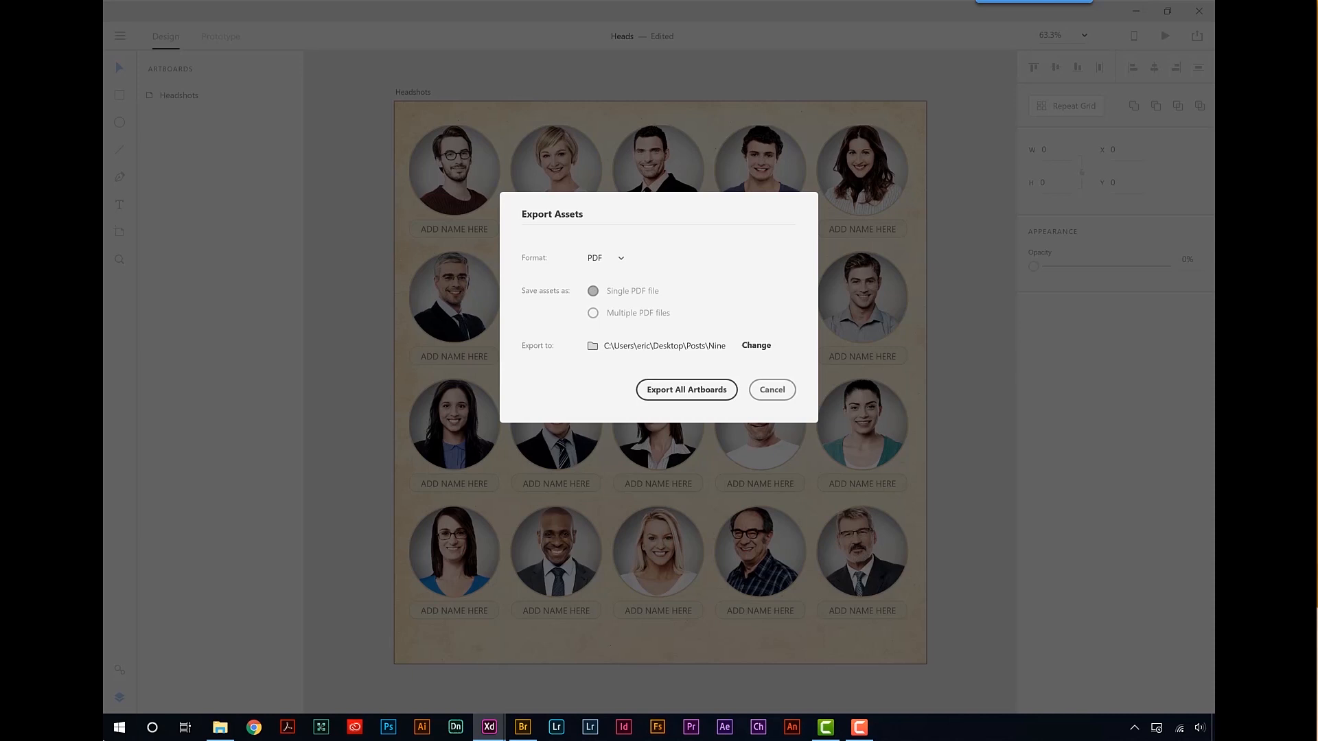
left_click(686, 389)
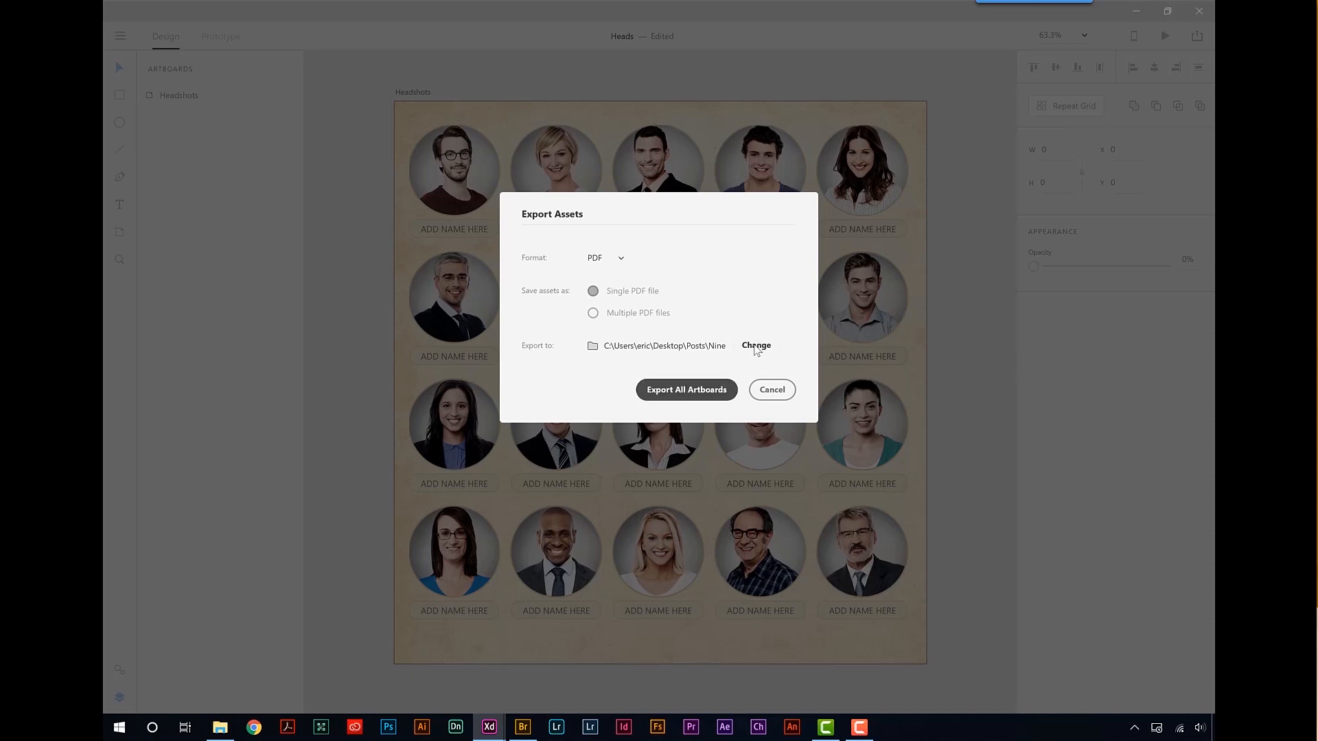
left_click(754, 345)
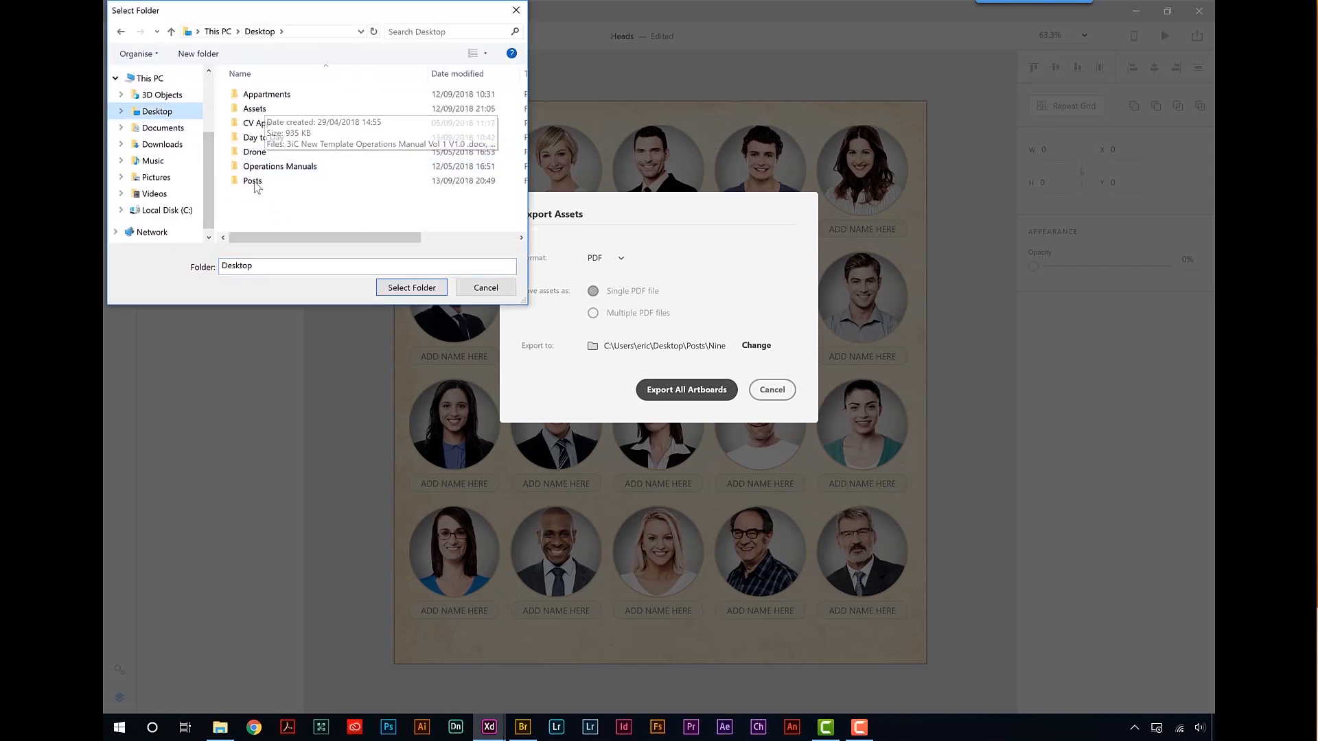
- Choose the Posts > Headshots folder as destination and export the artboard as PDF
double_click(253, 181)
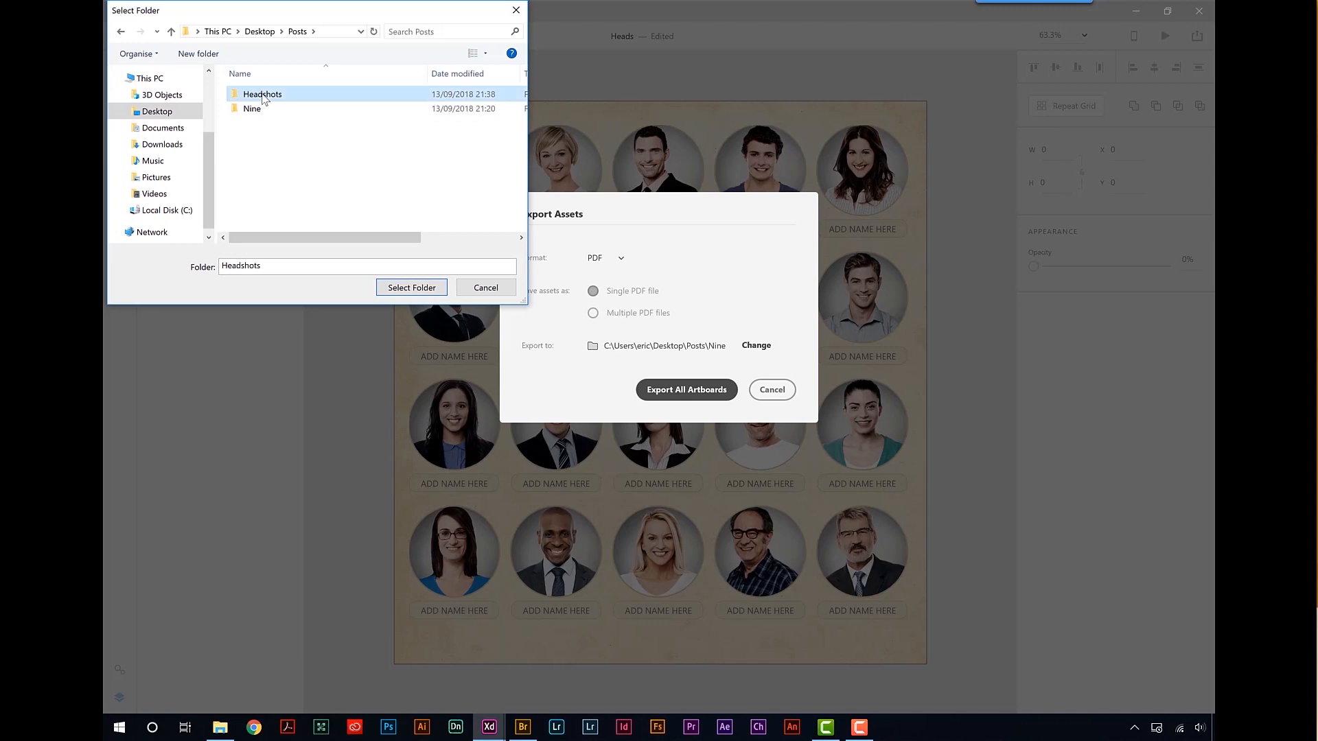
double_click(262, 93)
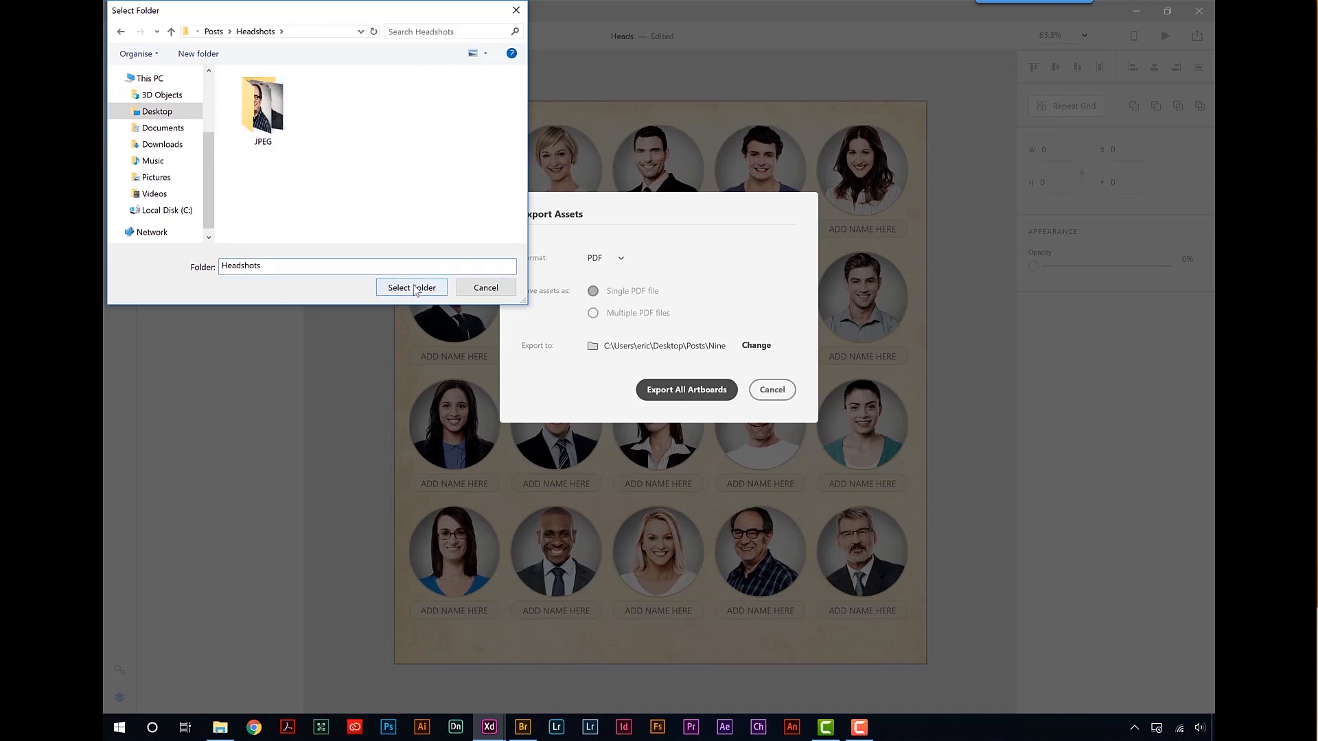
left_click(411, 287)
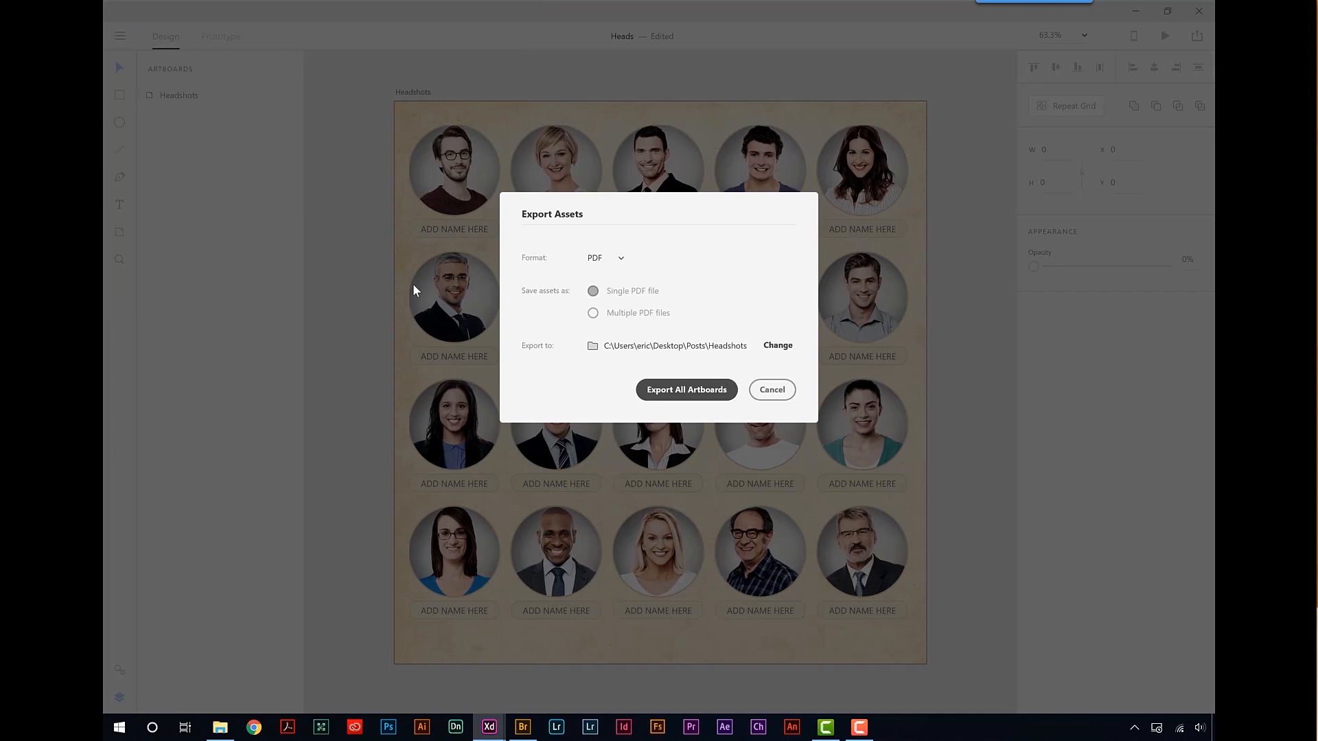
left_click(686, 389)
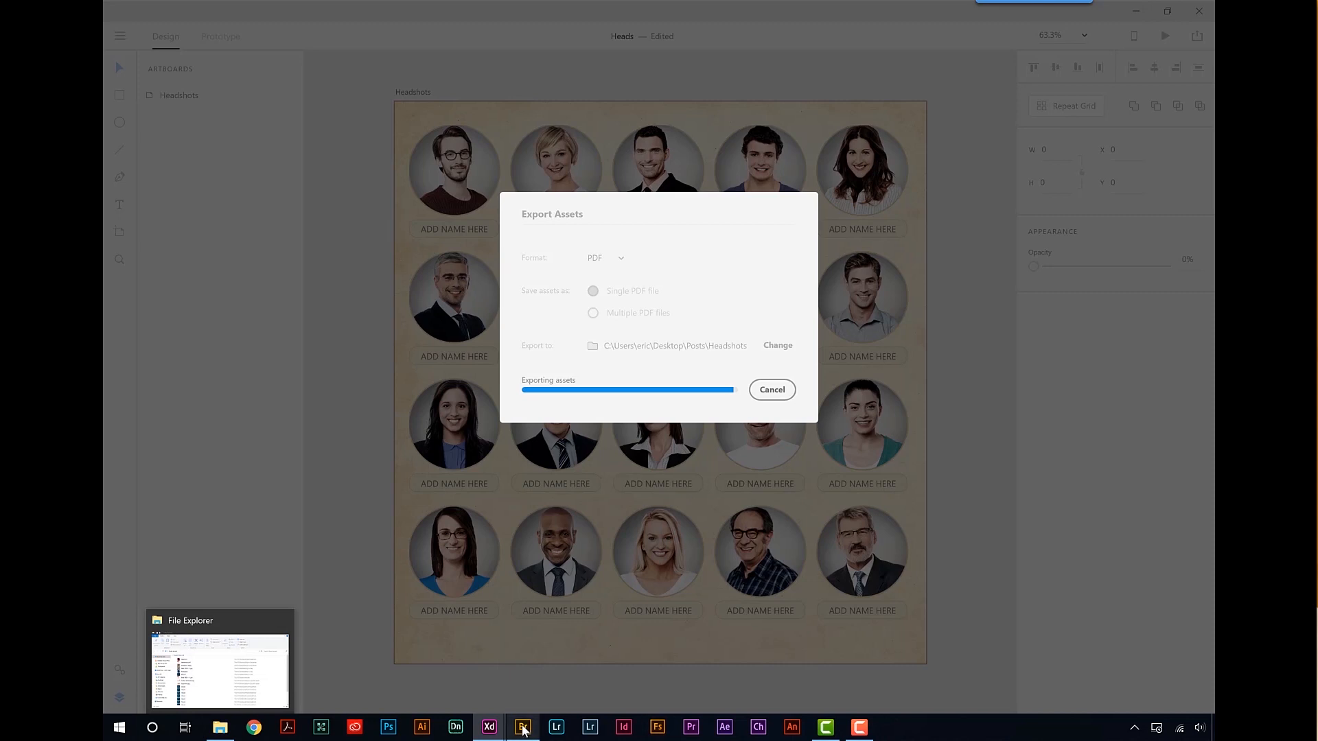
- In Bridge, go up to the Headshots folder and open Headshots.pdf in Acrobat
left_click(521, 728)
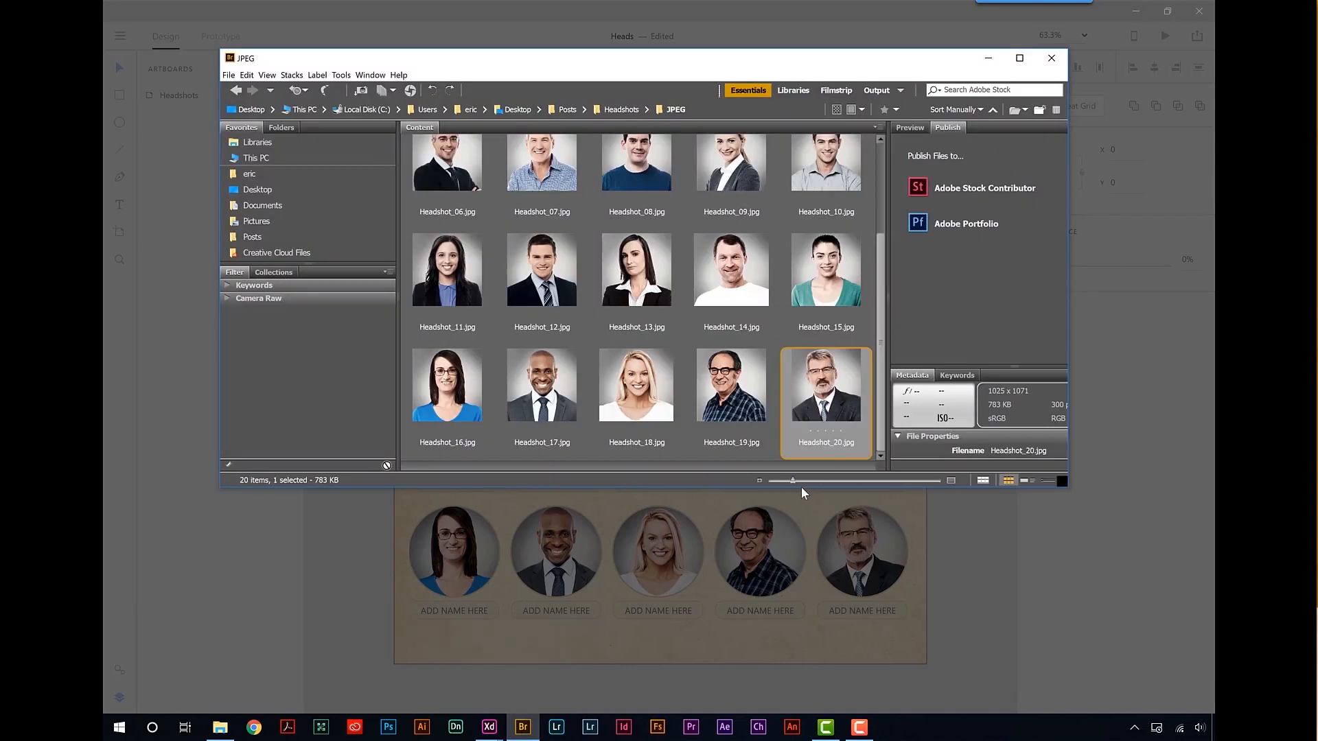
mouse_move(756, 638)
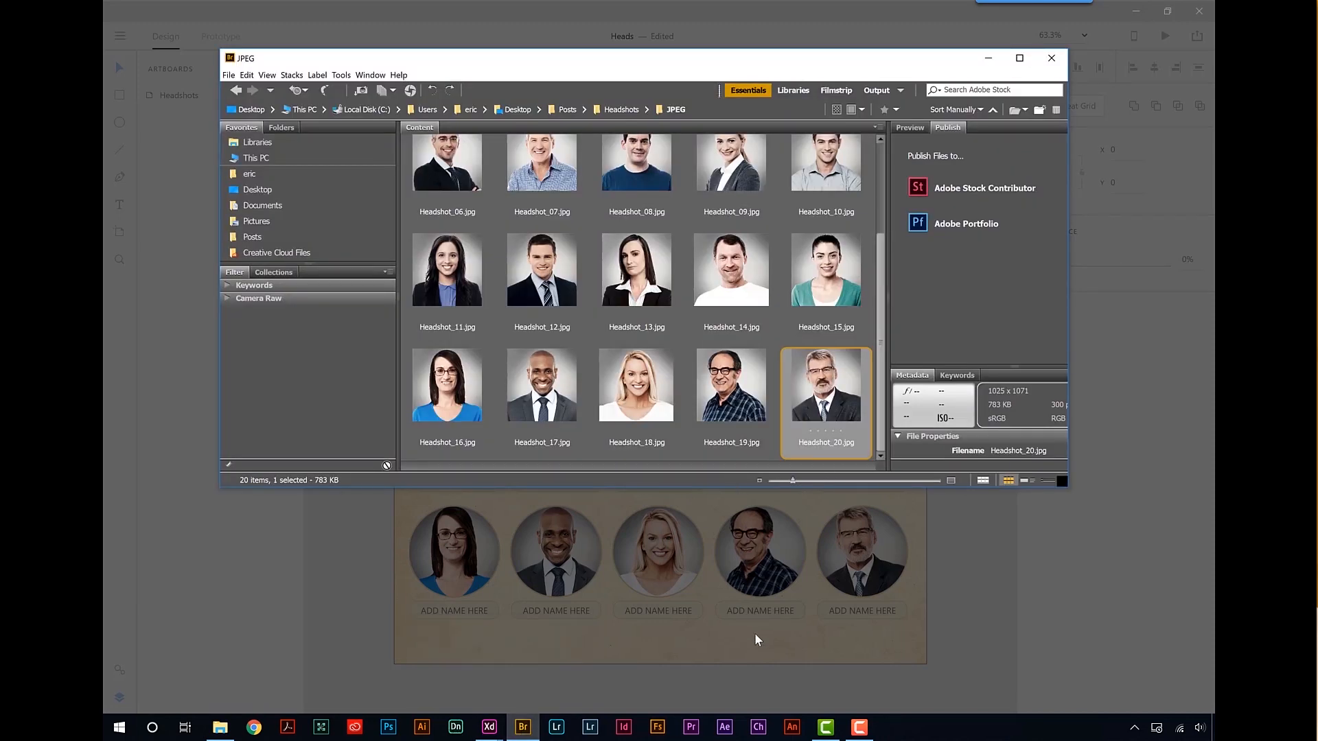
left_click(1019, 58)
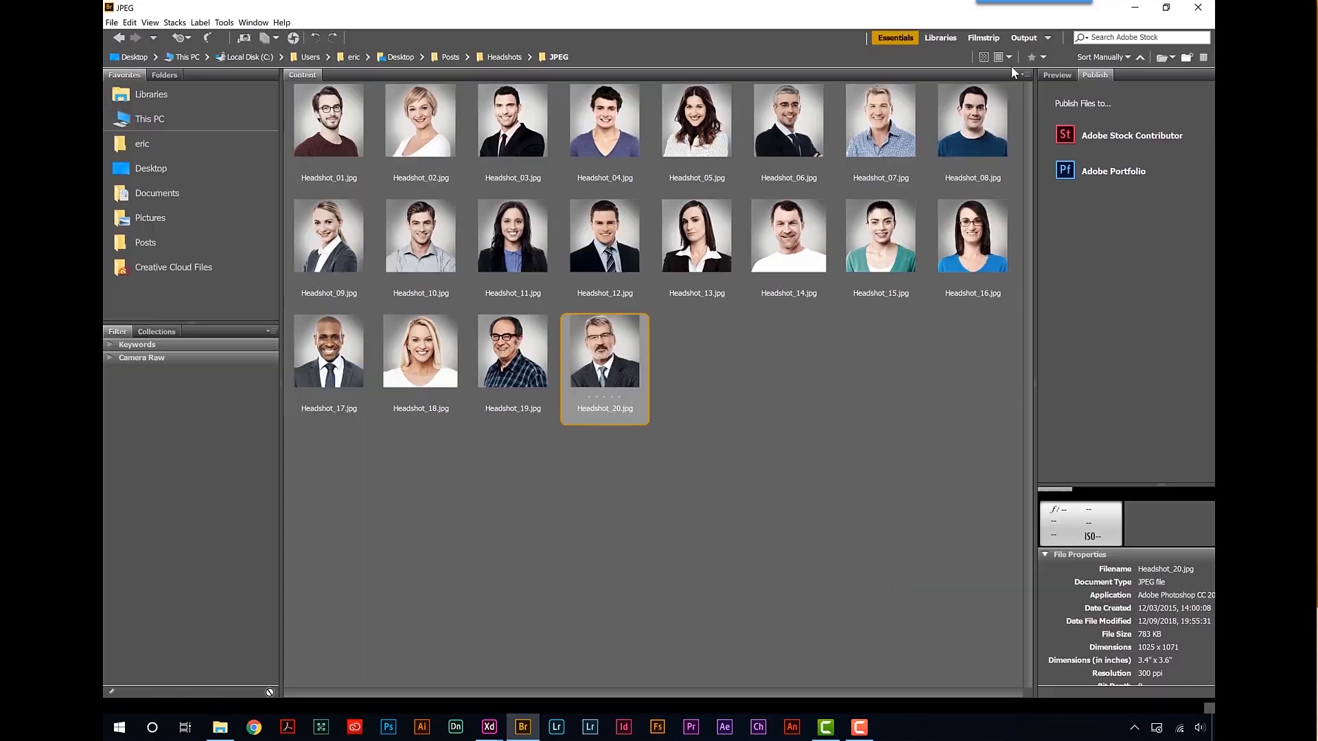
left_click(505, 57)
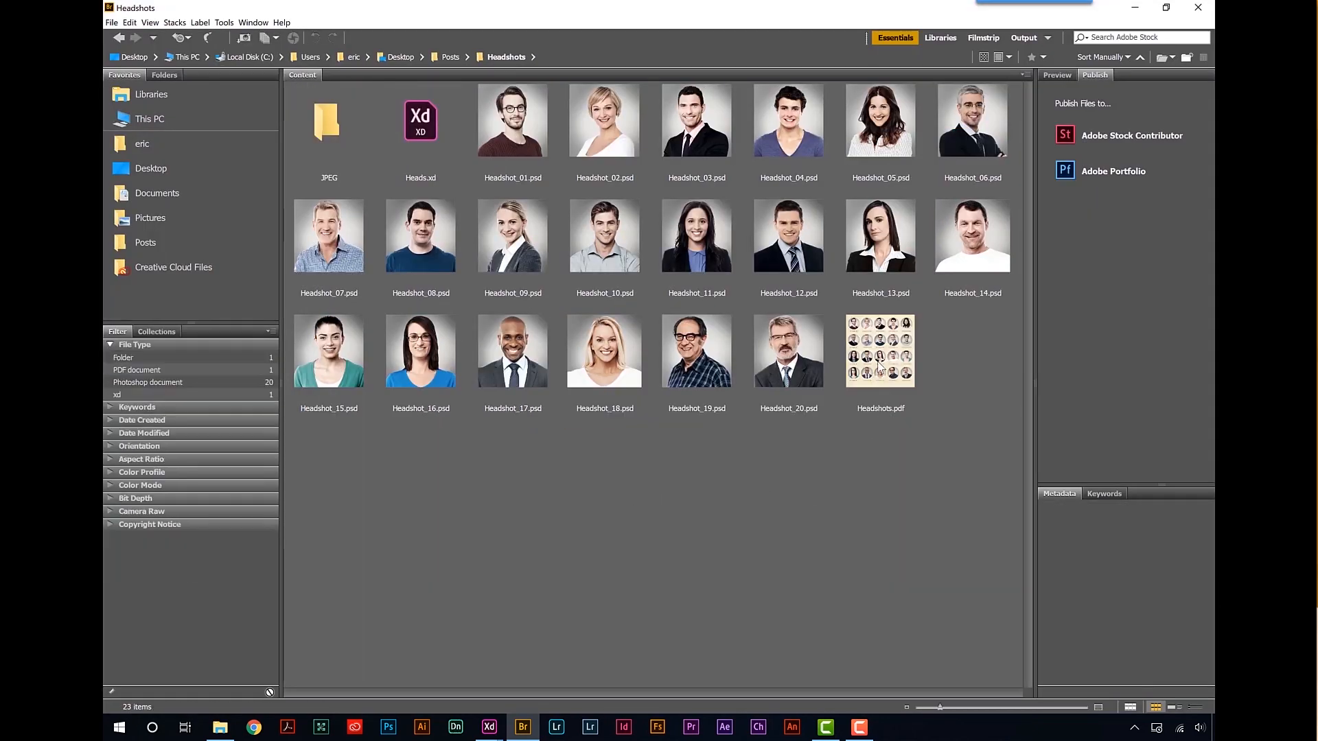
left_click(880, 350)
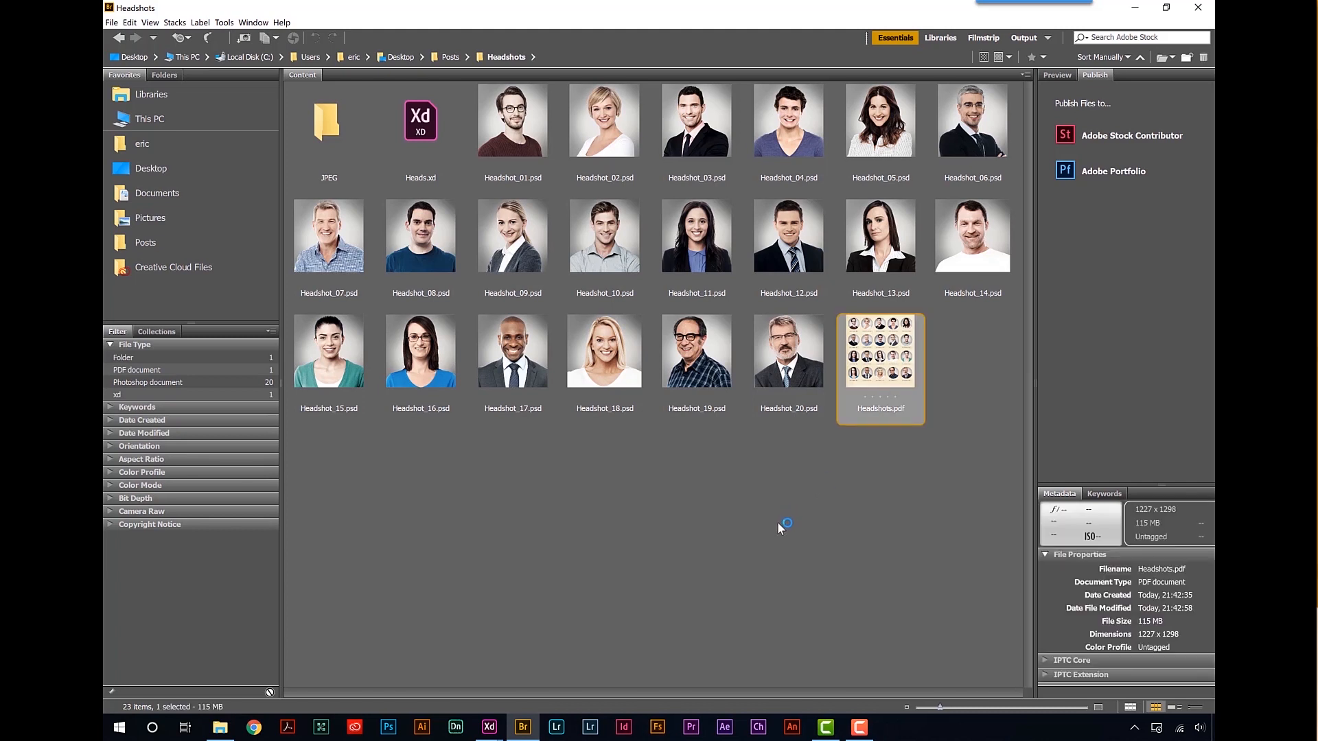
double_click(880, 350)
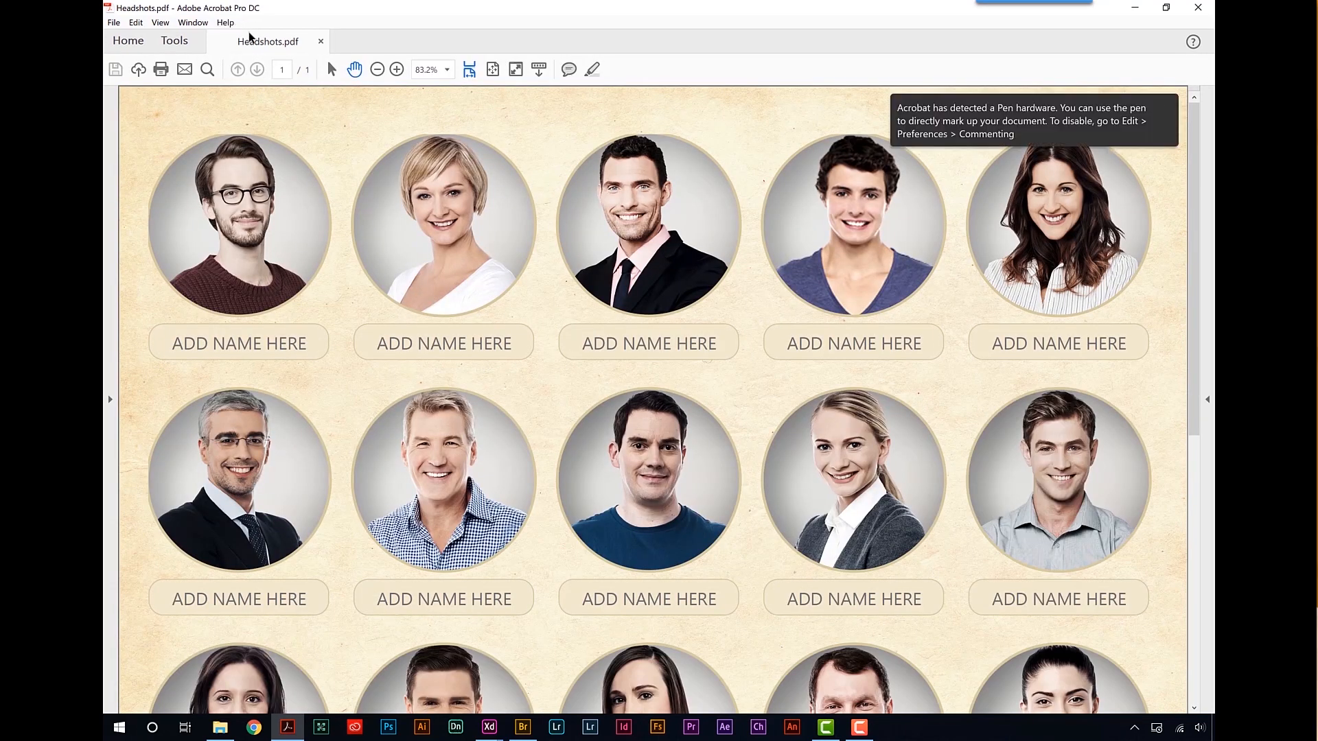
- With Edit PDF, replace the third ADD NAME HERE label with ADAM, centre-aligned
left_click(175, 40)
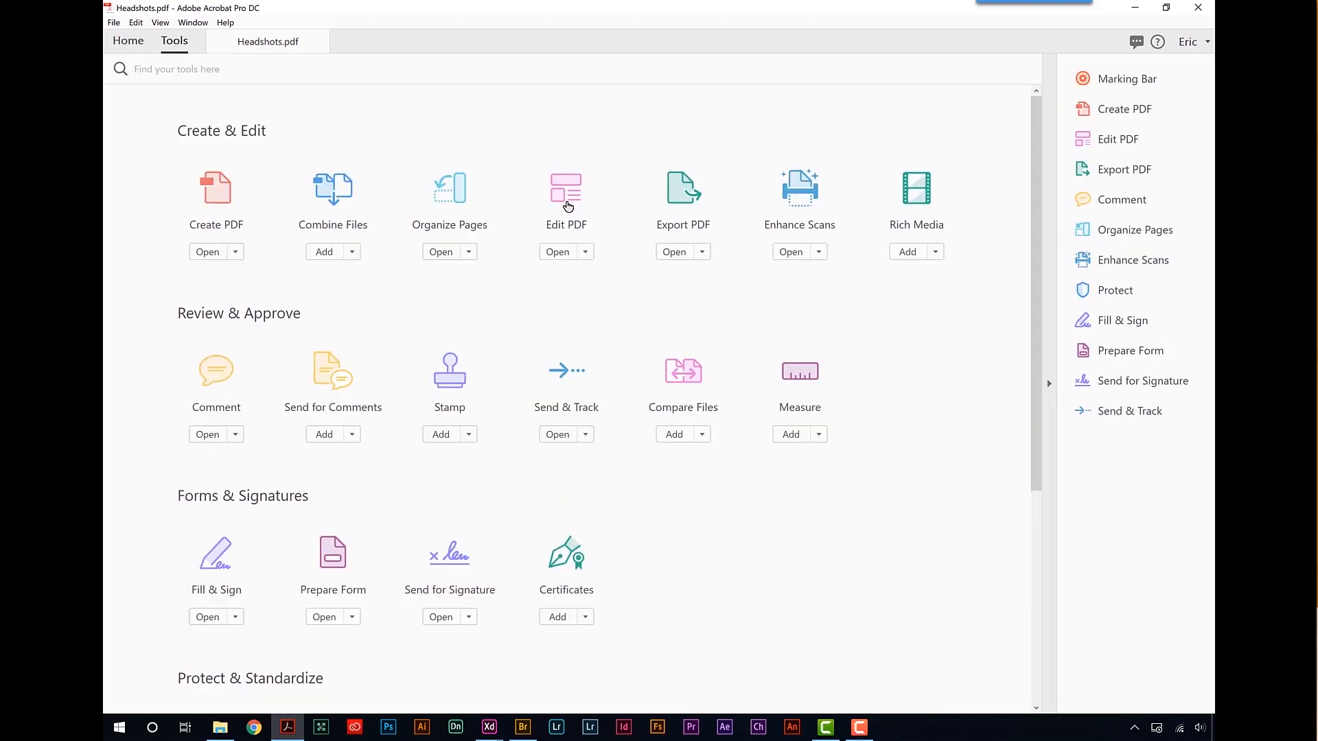
left_click(566, 202)
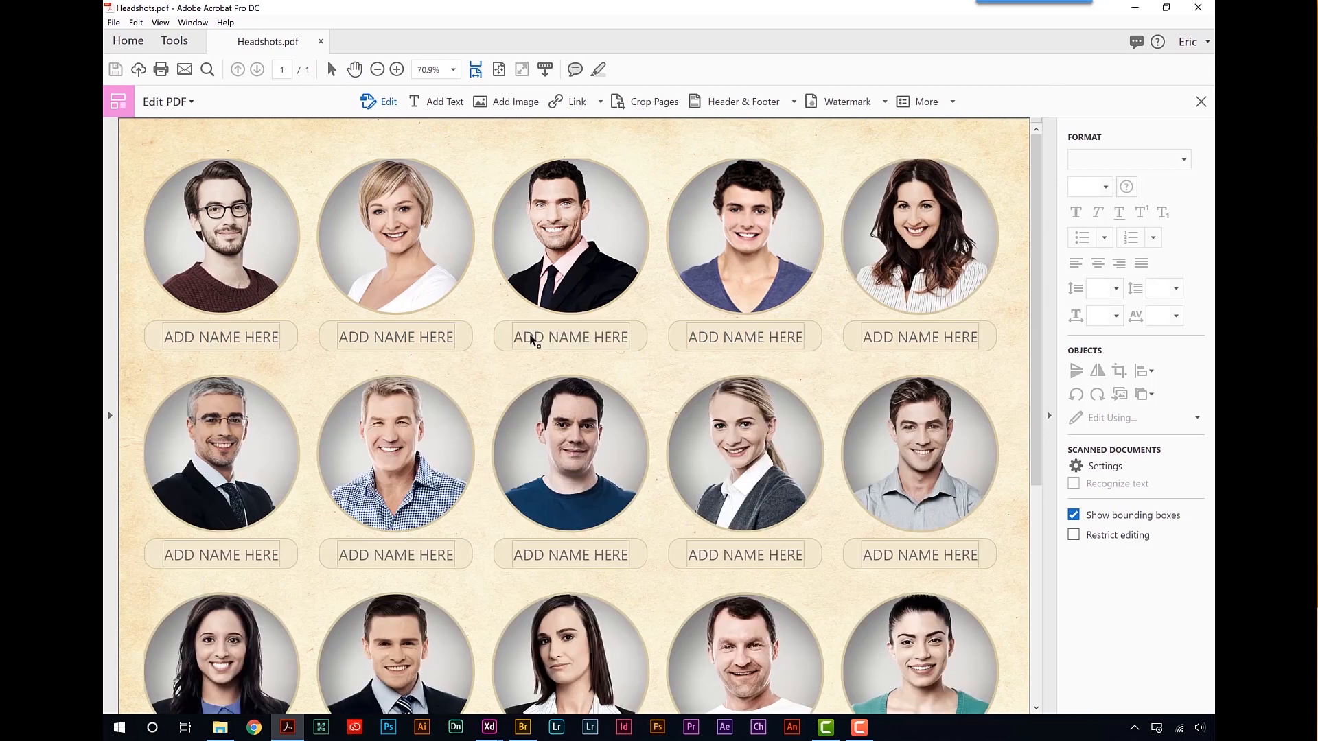
left_click(570, 338)
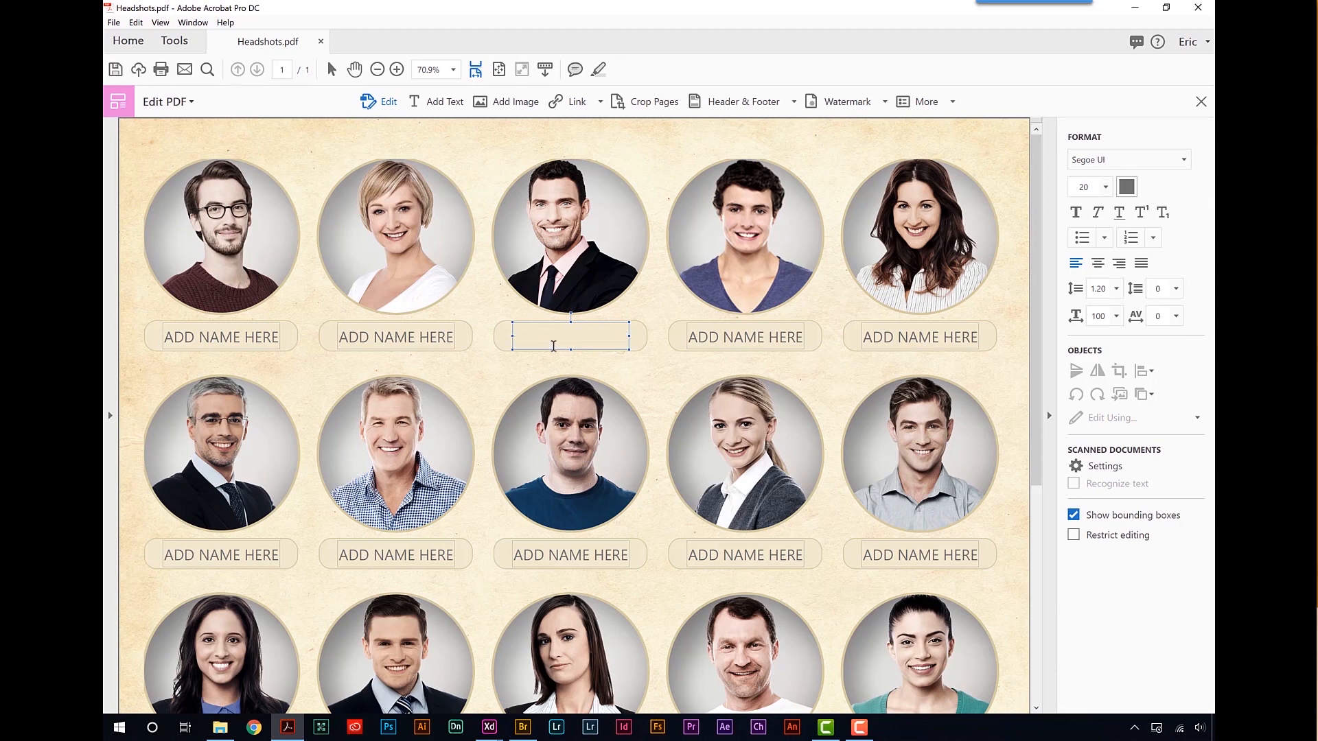
type("A")
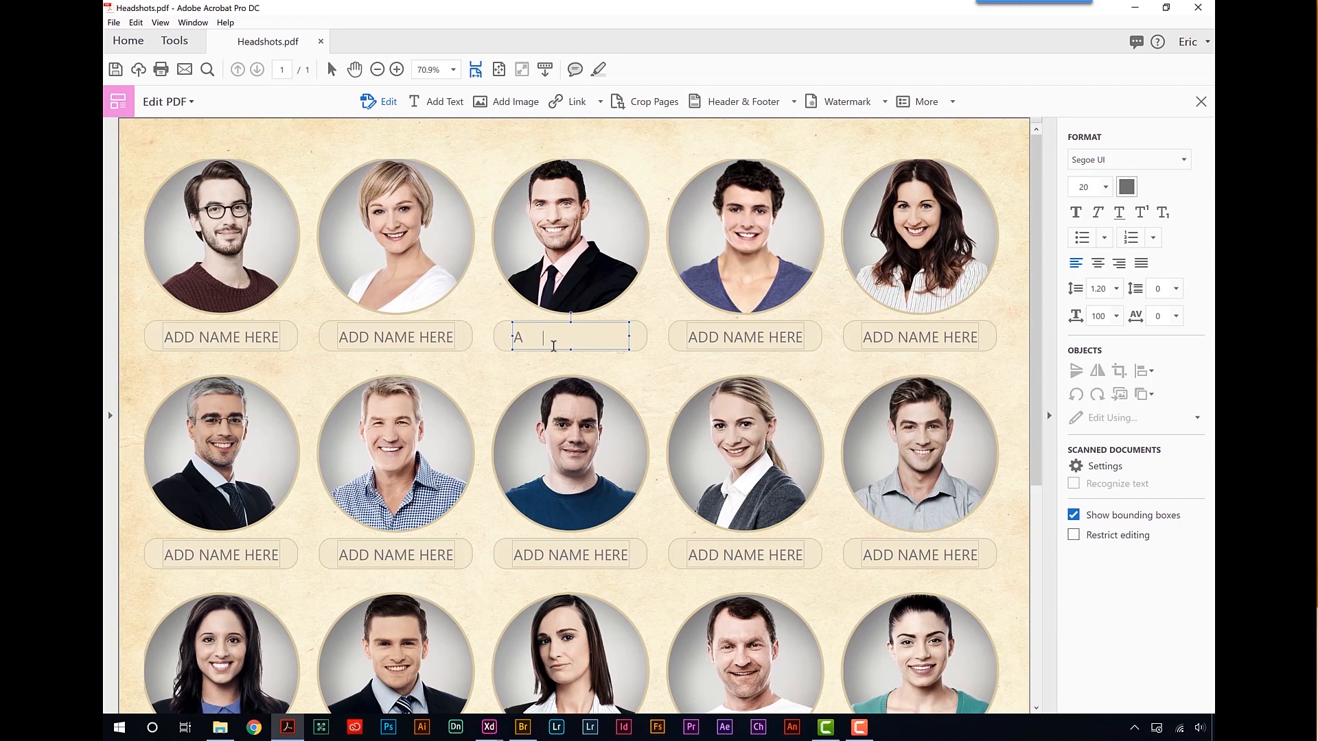
type("DAM")
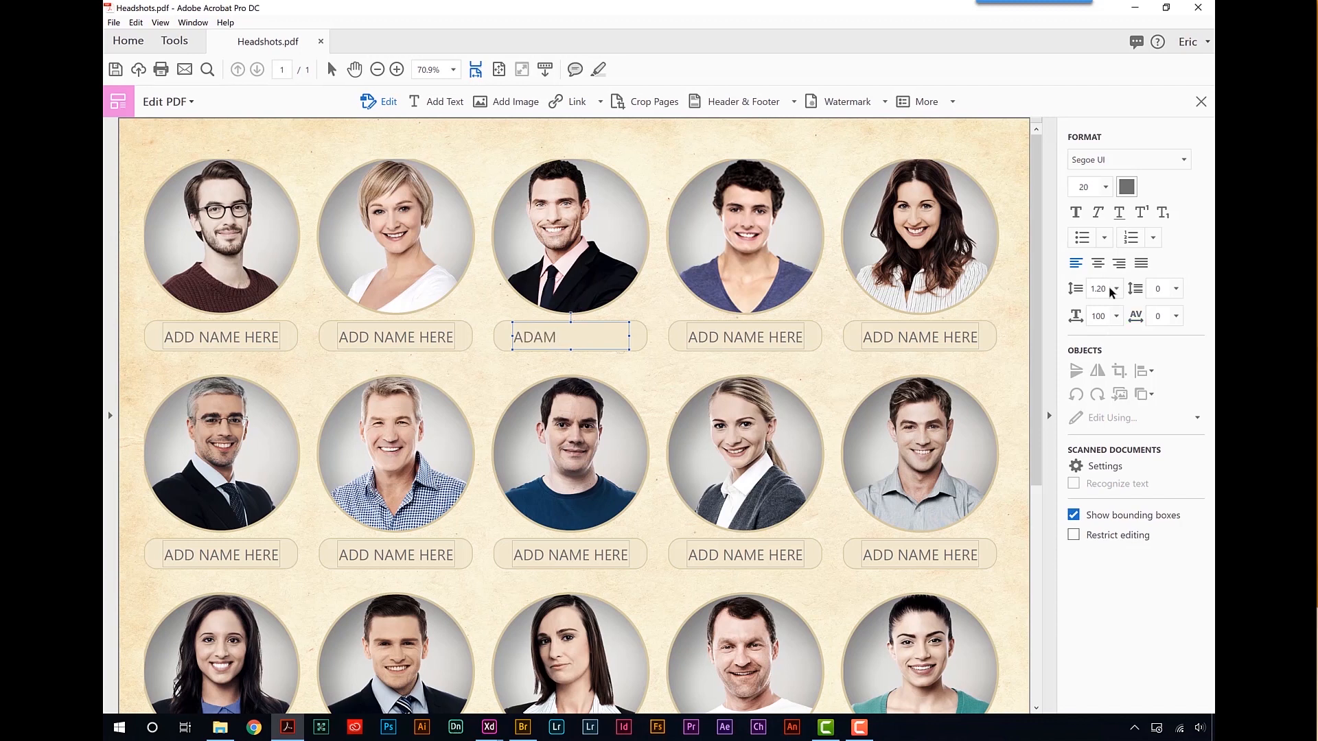
left_click(1097, 264)
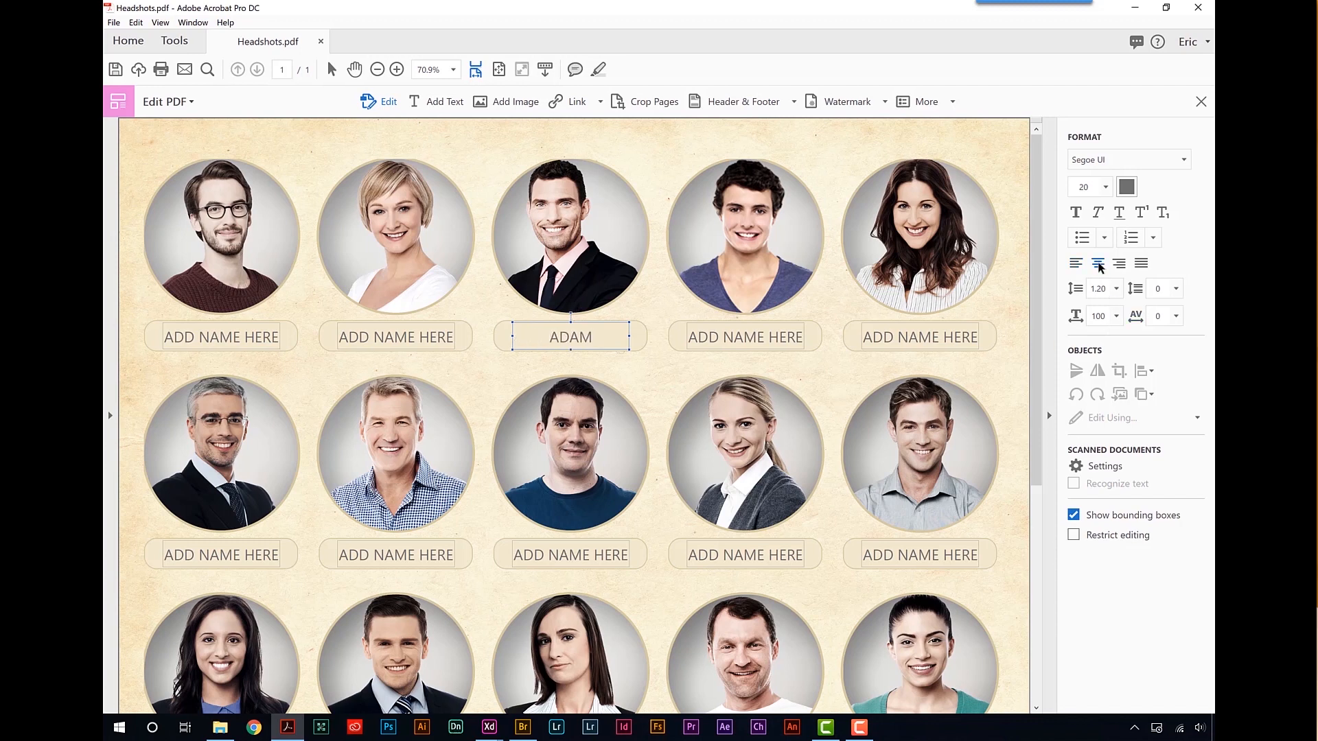